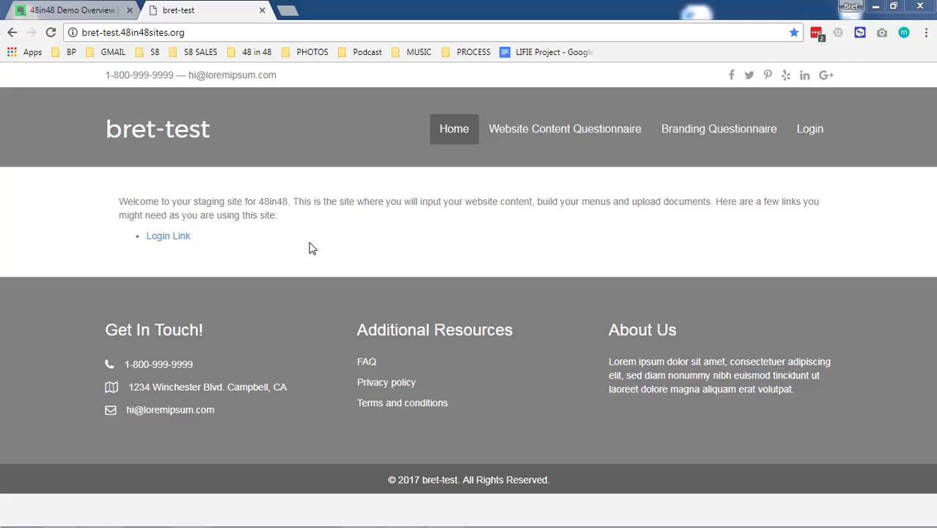
pyautogui.moveTo(33, 233)
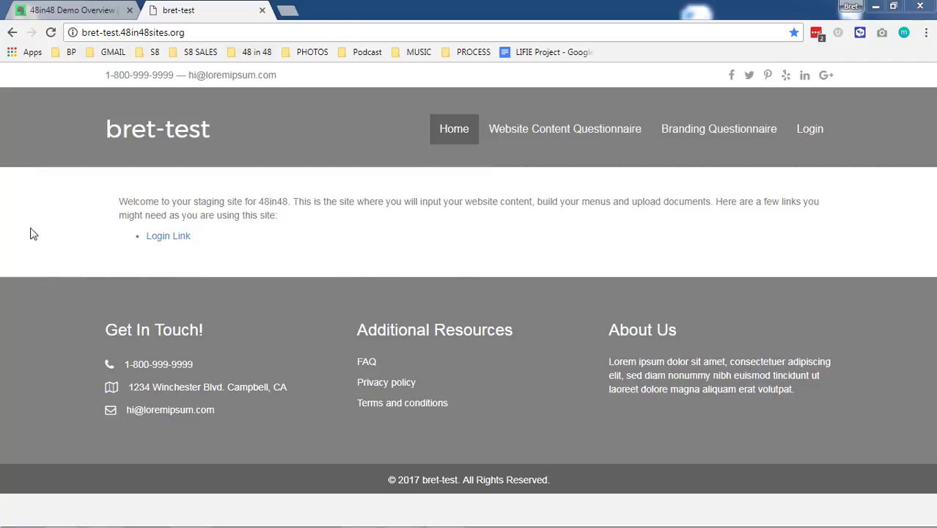
pyautogui.moveTo(419, 443)
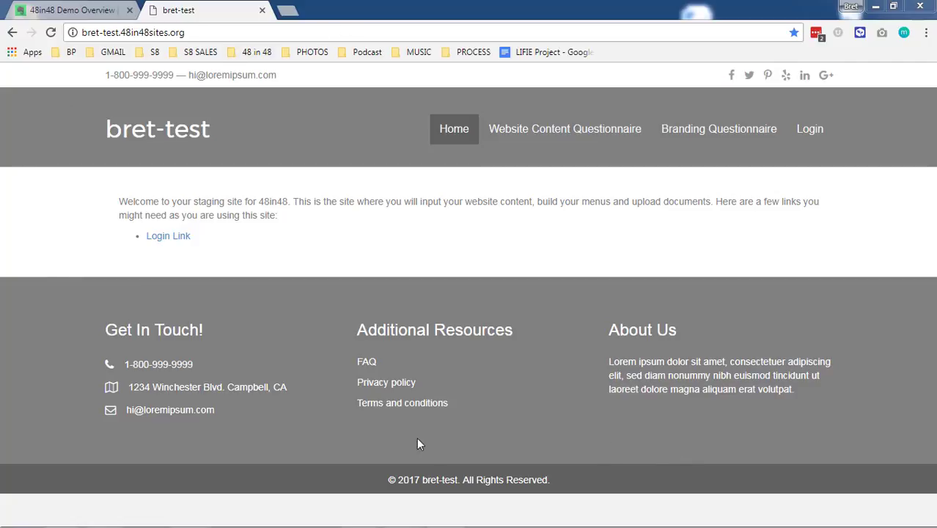
pyautogui.moveTo(236, 254)
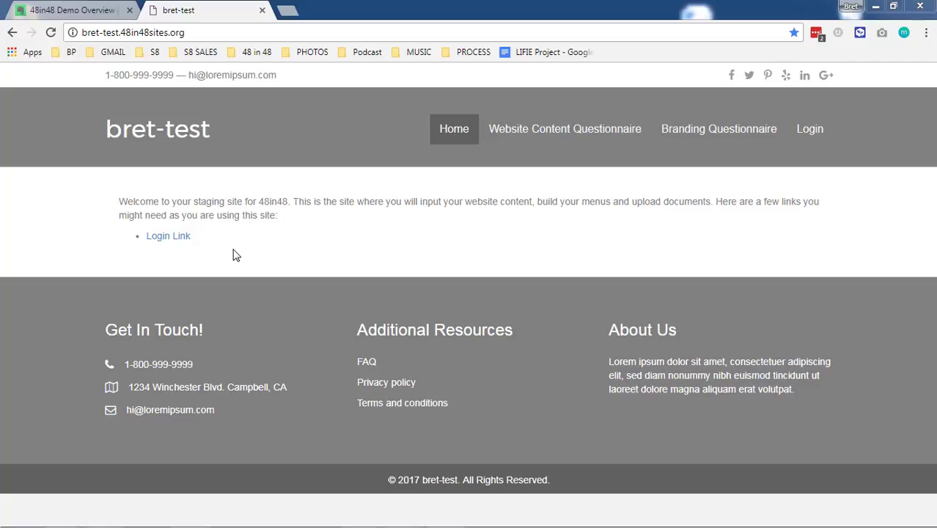
pyautogui.moveTo(218, 244)
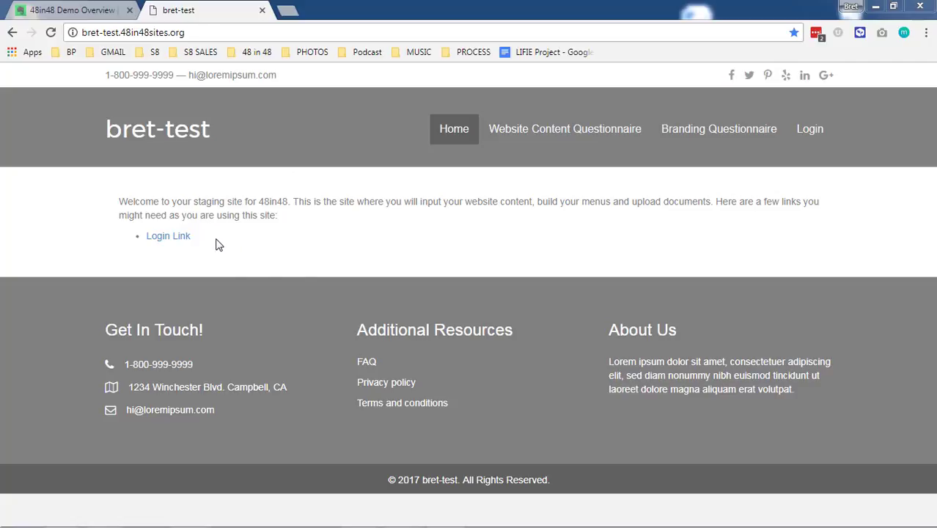
# Step: Log in to the staging site admin with the saved credentials and browse the Dashboard
pyautogui.click(168, 236)
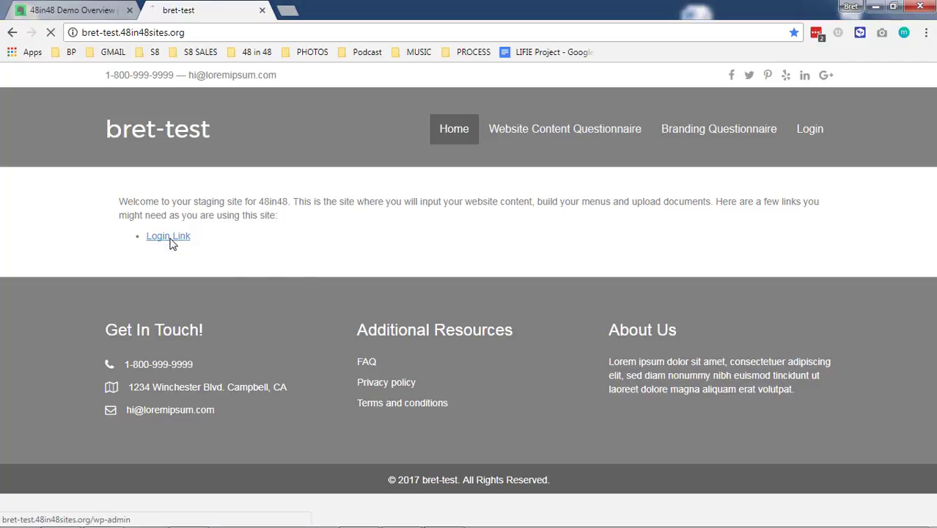
pyautogui.click(168, 235)
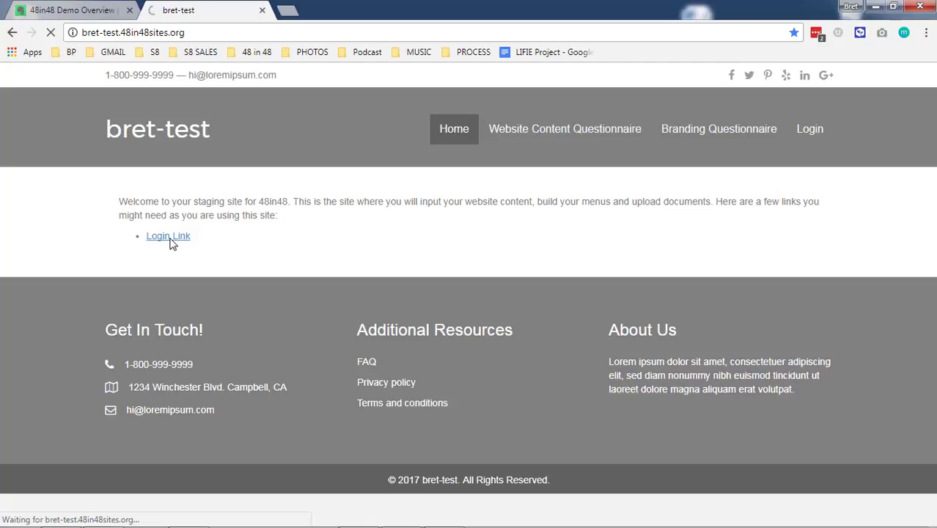
pyautogui.click(168, 235)
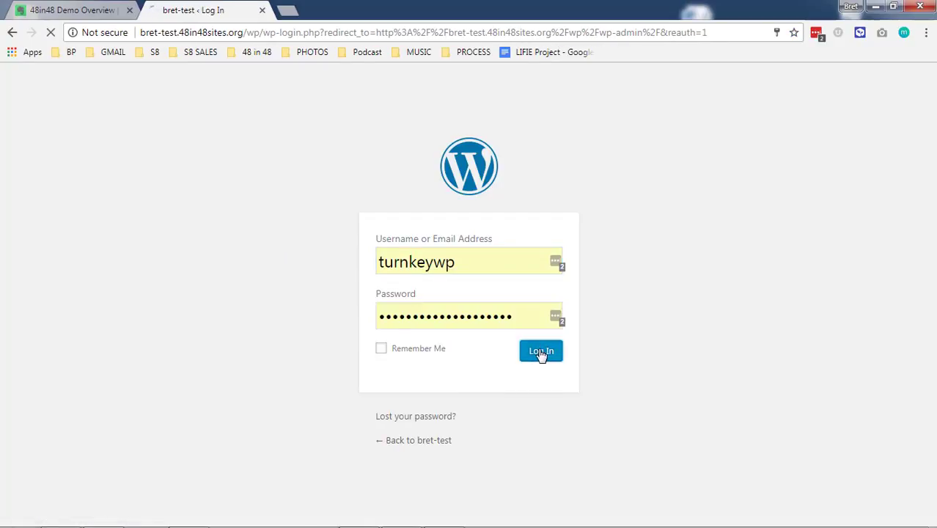
pyautogui.click(541, 350)
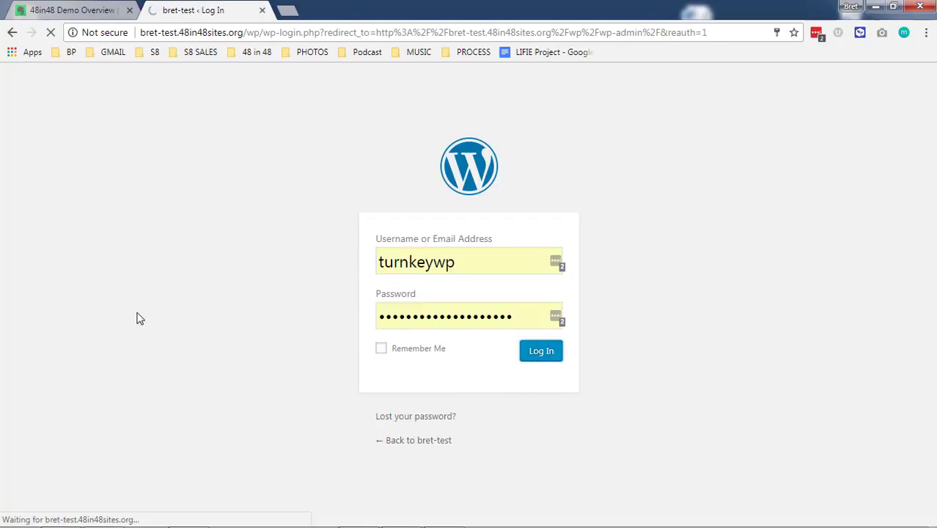
pyautogui.click(541, 350)
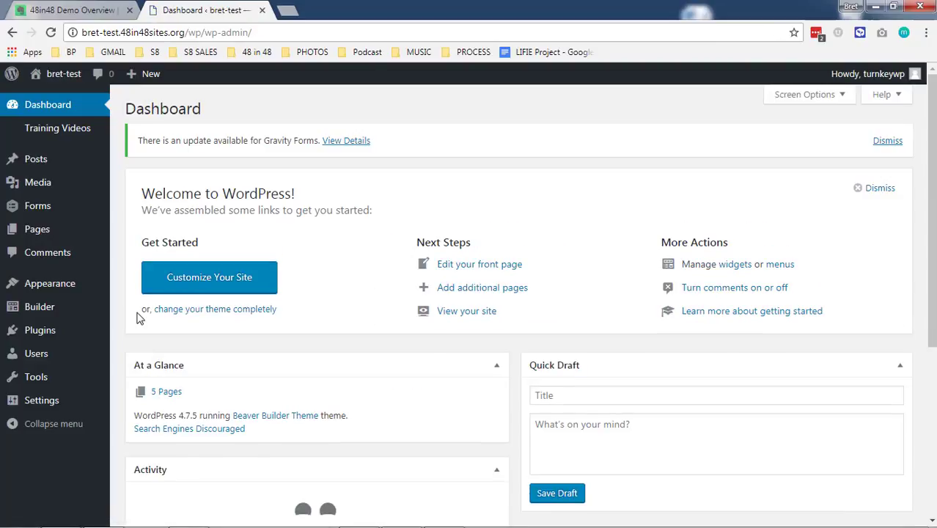
pyautogui.scroll(-3)
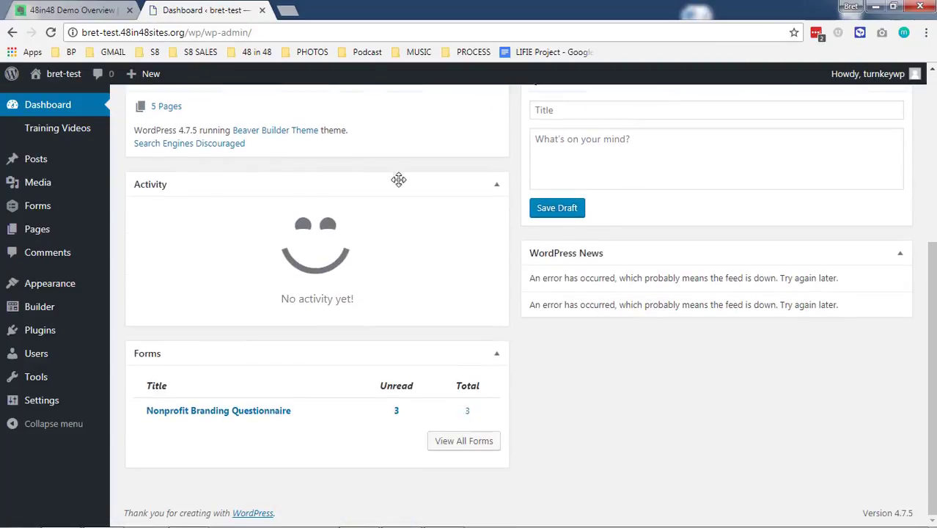
pyautogui.scroll(3)
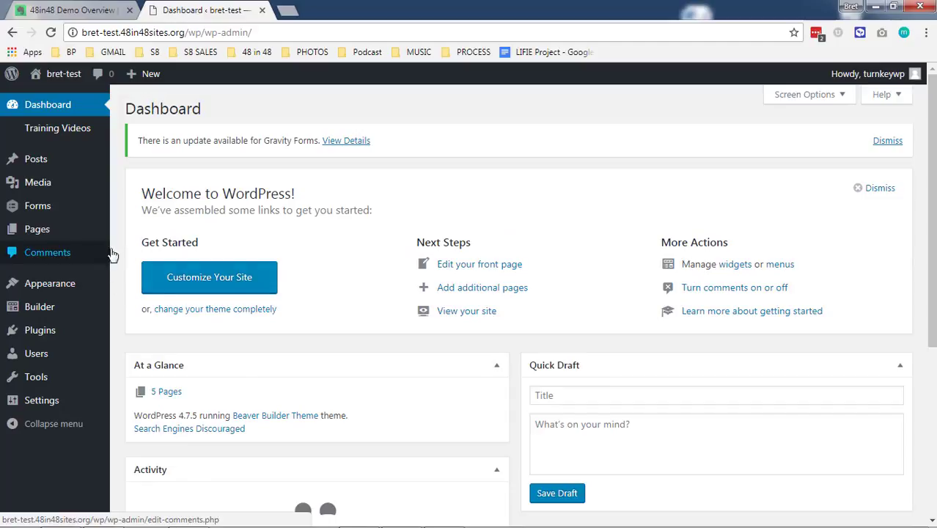
pyautogui.moveTo(124, 219)
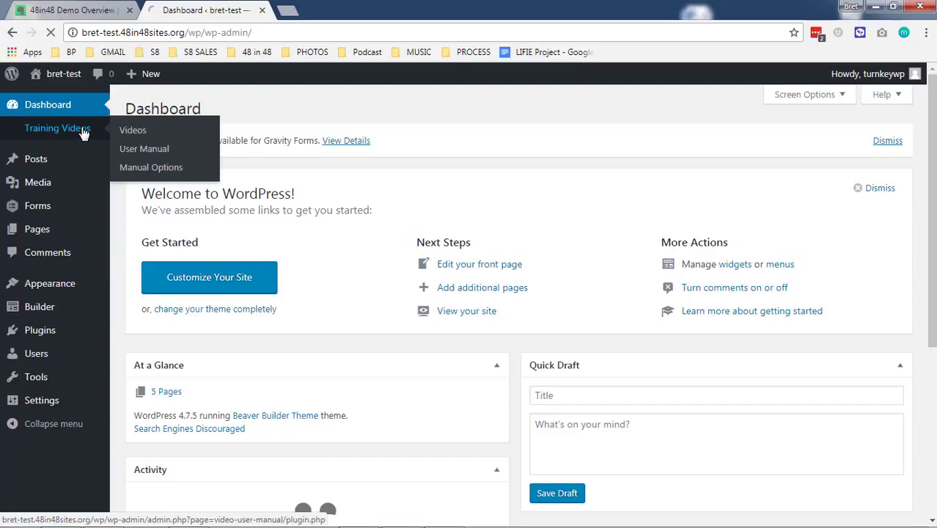
# Step: Browse the Training Videos page down through the Page Builder tutorials
pyautogui.click(133, 130)
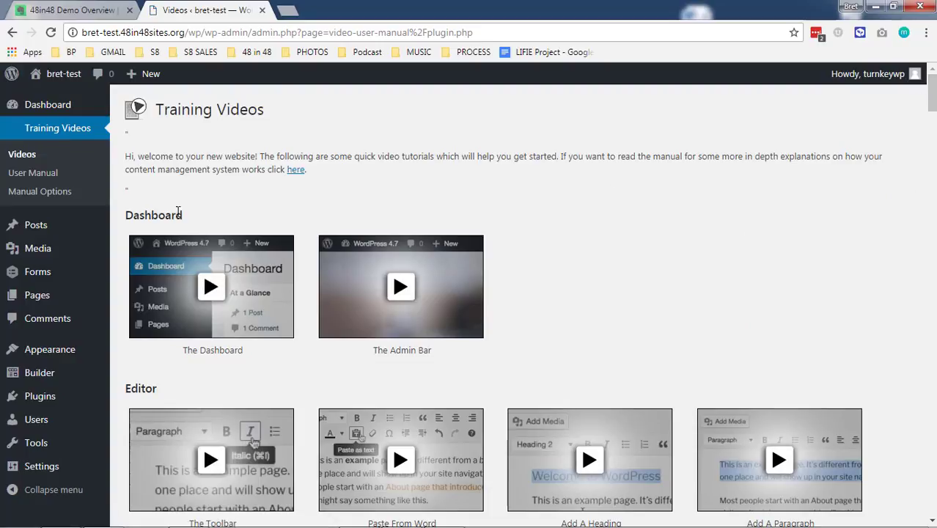
pyautogui.scroll(-3)
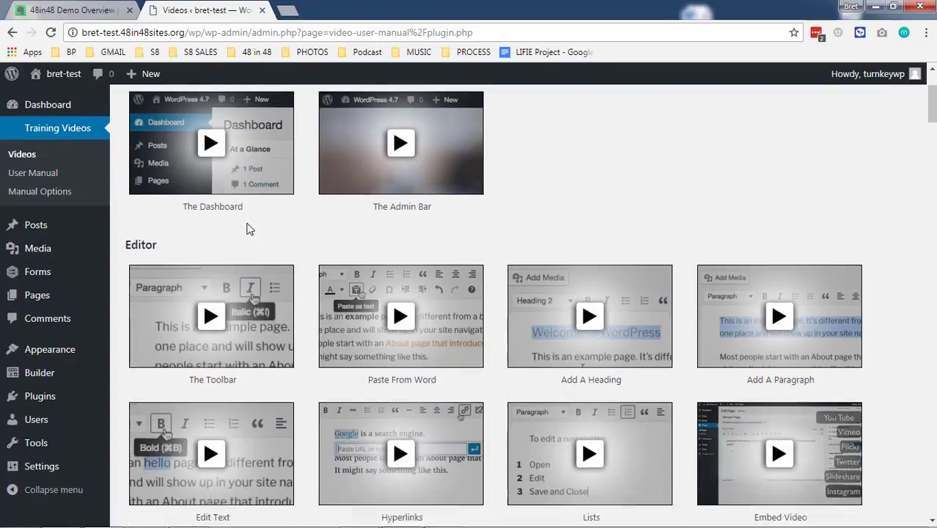
pyautogui.scroll(-3)
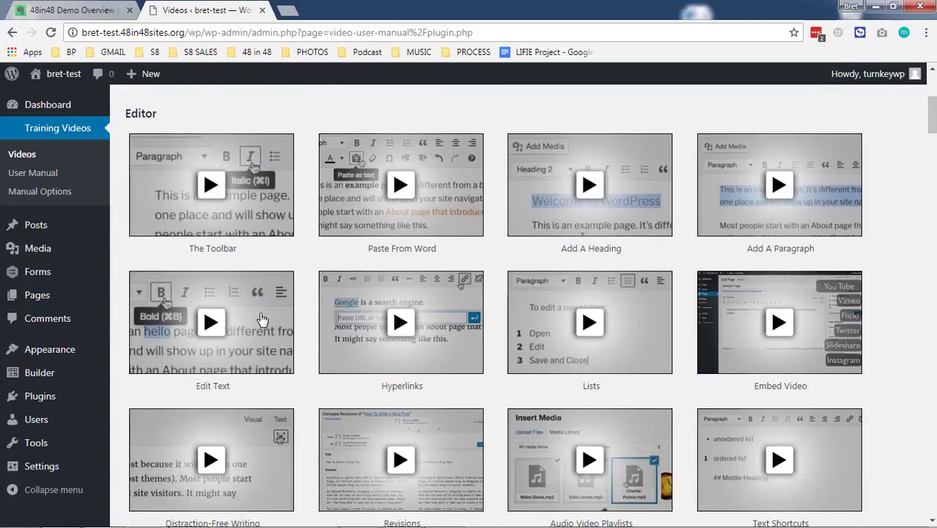
pyautogui.scroll(-3)
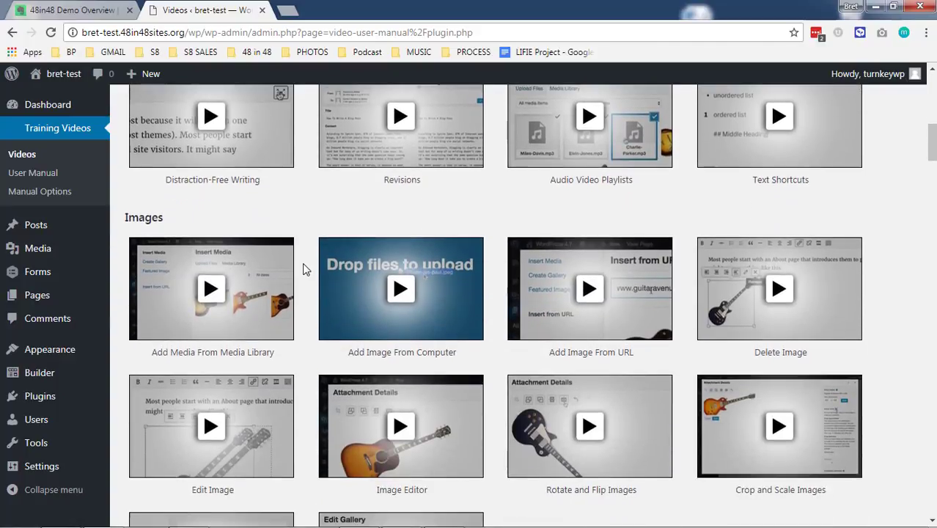
pyautogui.scroll(-3)
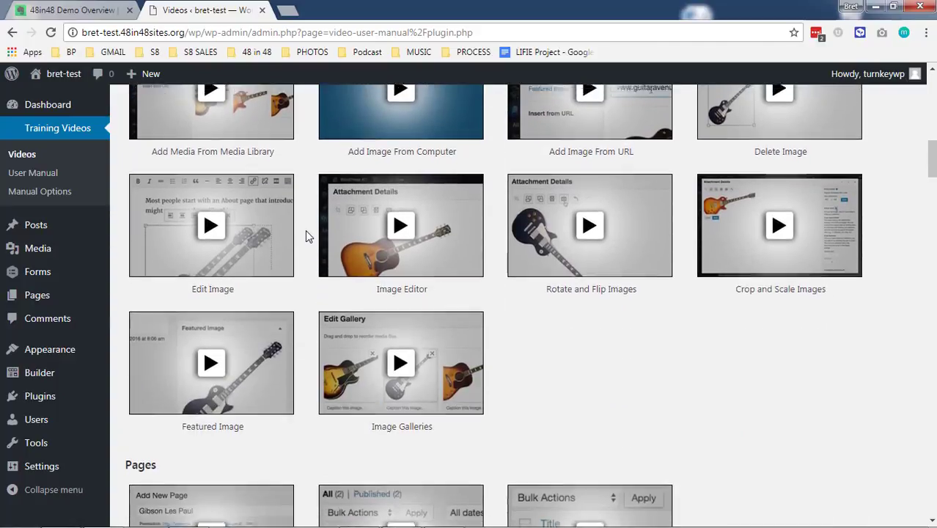
pyautogui.scroll(-3)
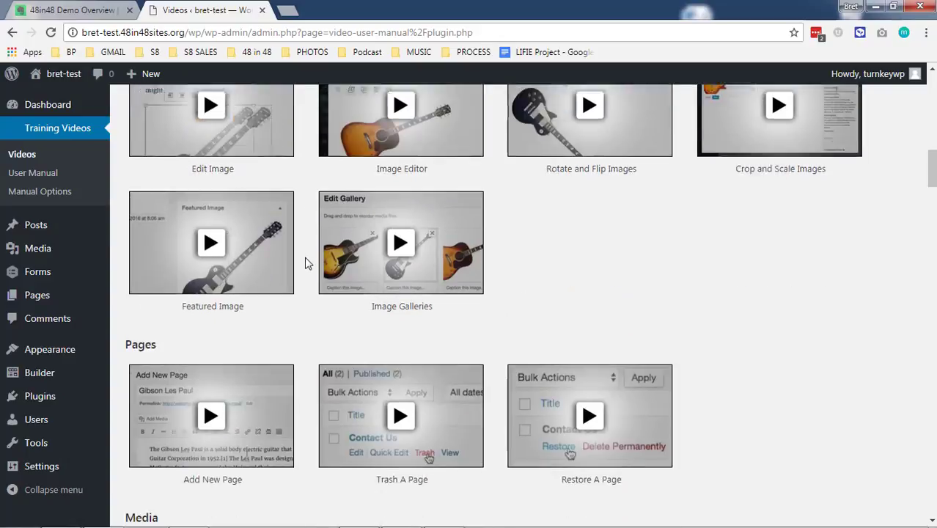
pyautogui.scroll(-3)
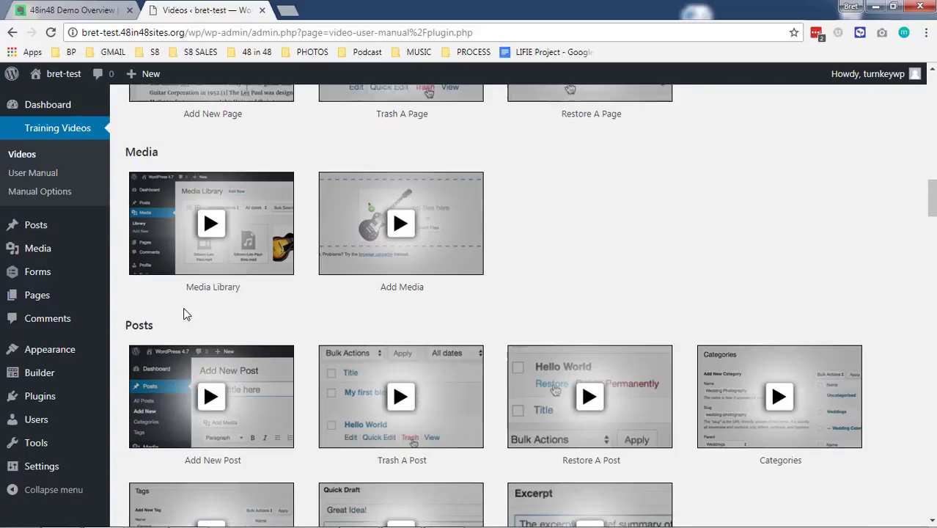
pyautogui.scroll(-3)
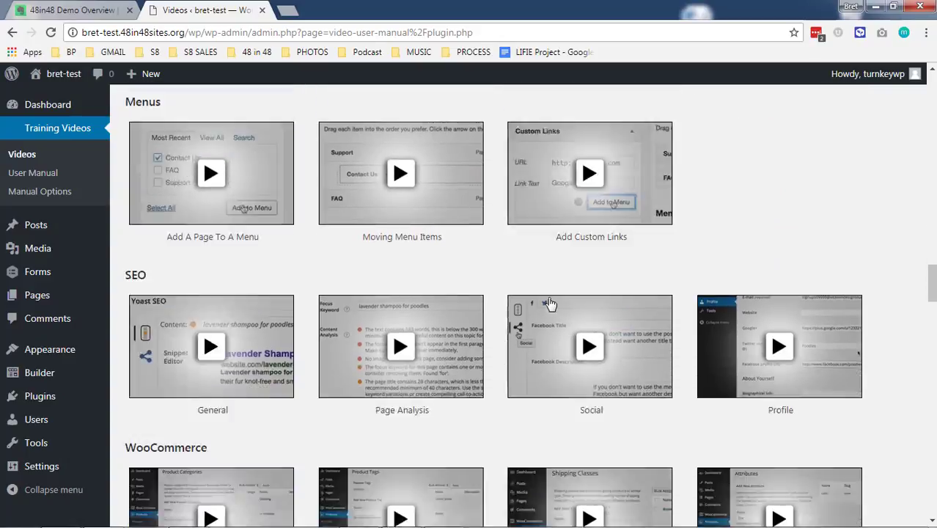
pyautogui.scroll(-3)
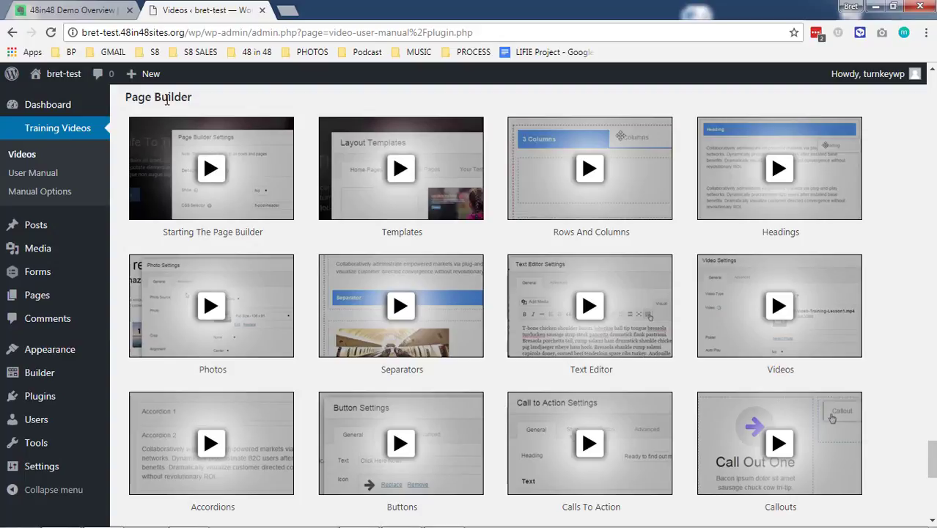
pyautogui.moveTo(365, 189)
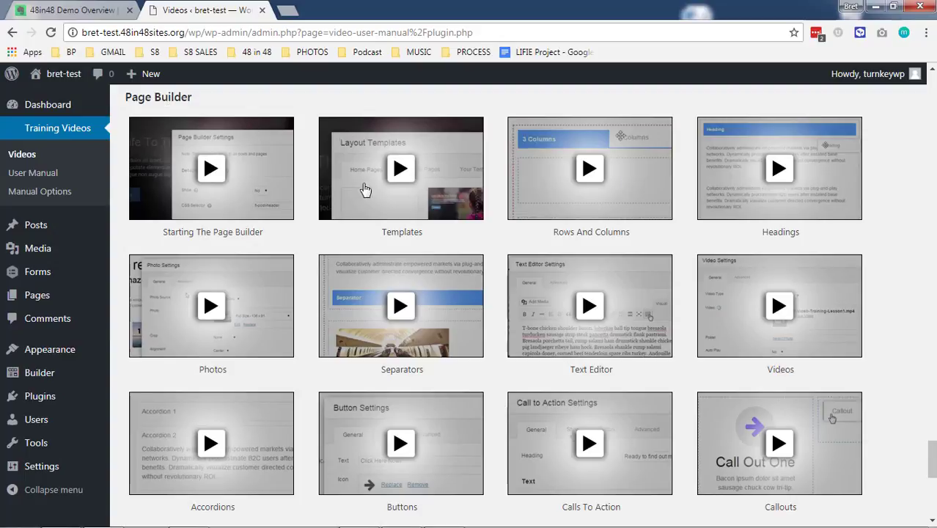
pyautogui.moveTo(574, 366)
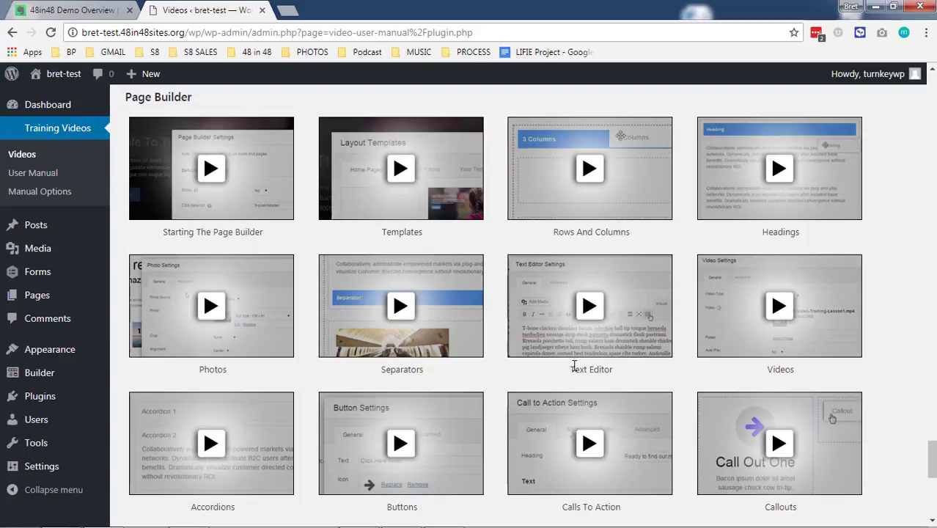
pyautogui.moveTo(495, 394)
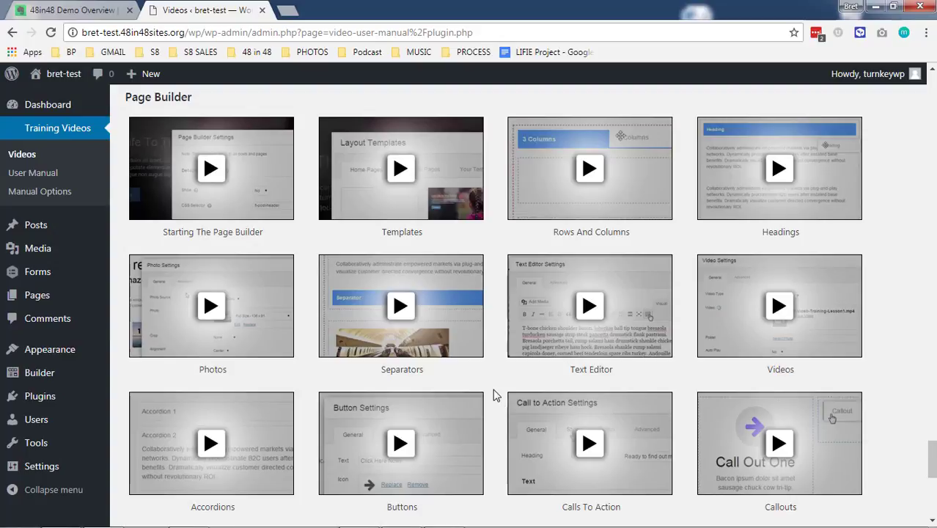
pyautogui.scroll(-3)
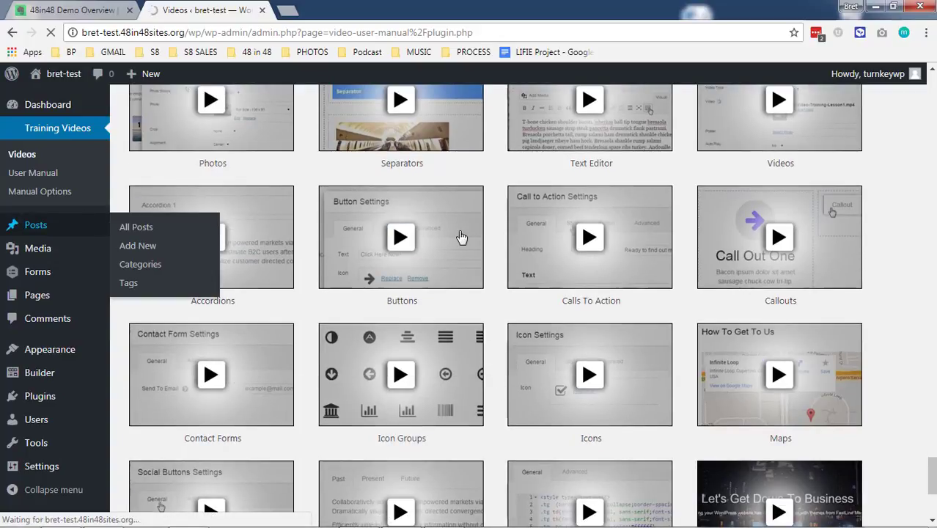
pyautogui.click(136, 226)
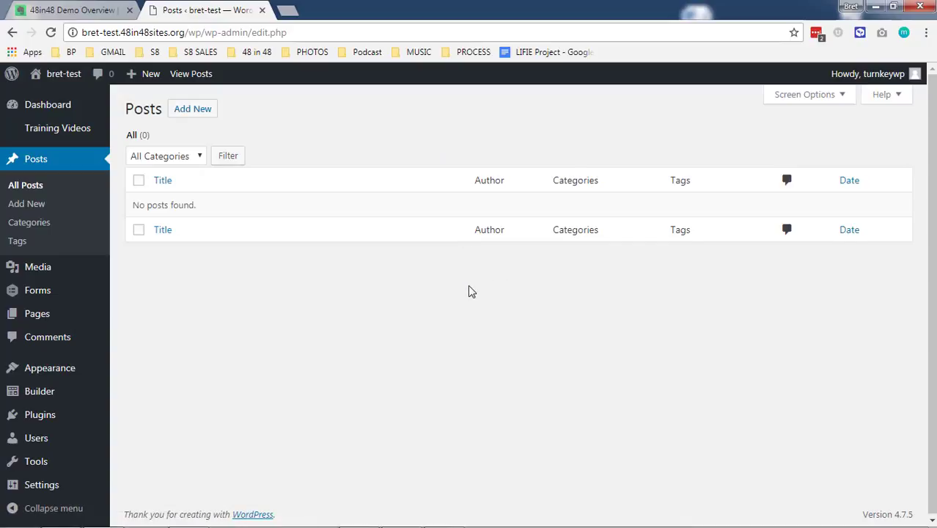
pyautogui.moveTo(665, 185)
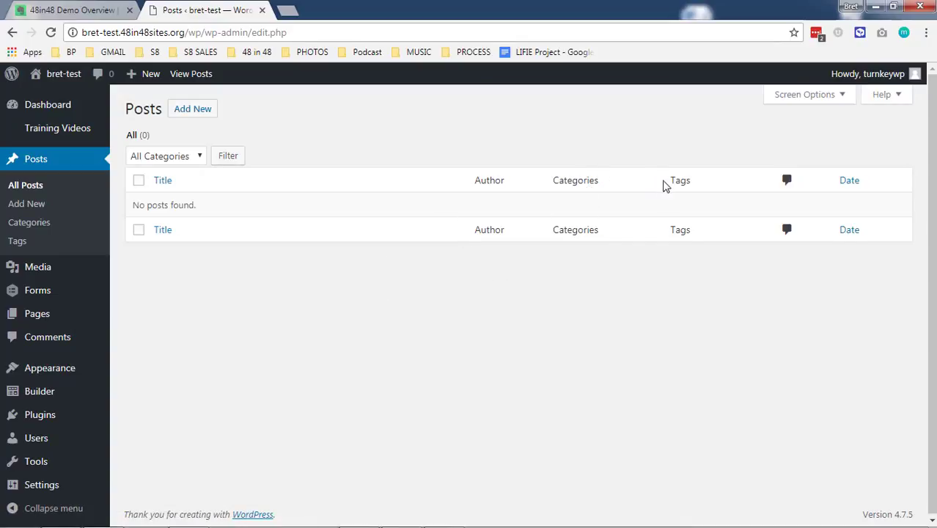
pyautogui.moveTo(231, 348)
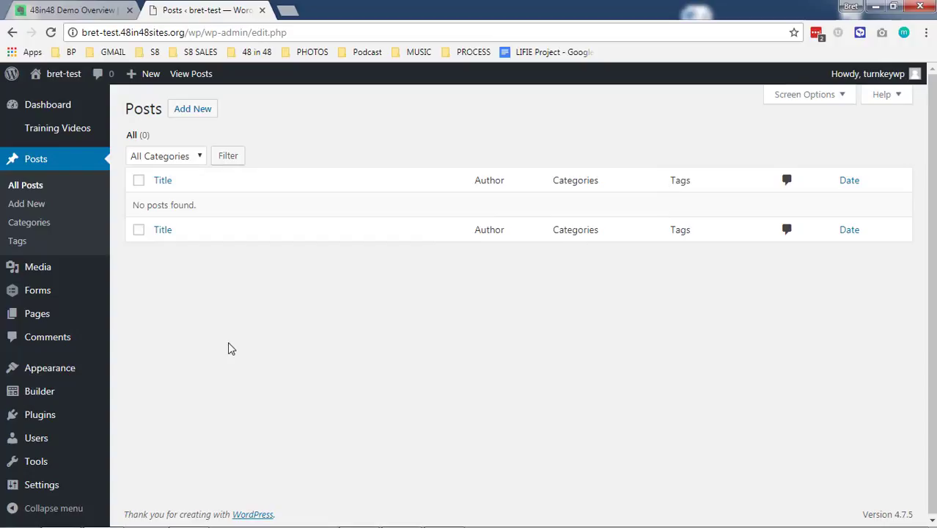
pyautogui.moveTo(286, 277)
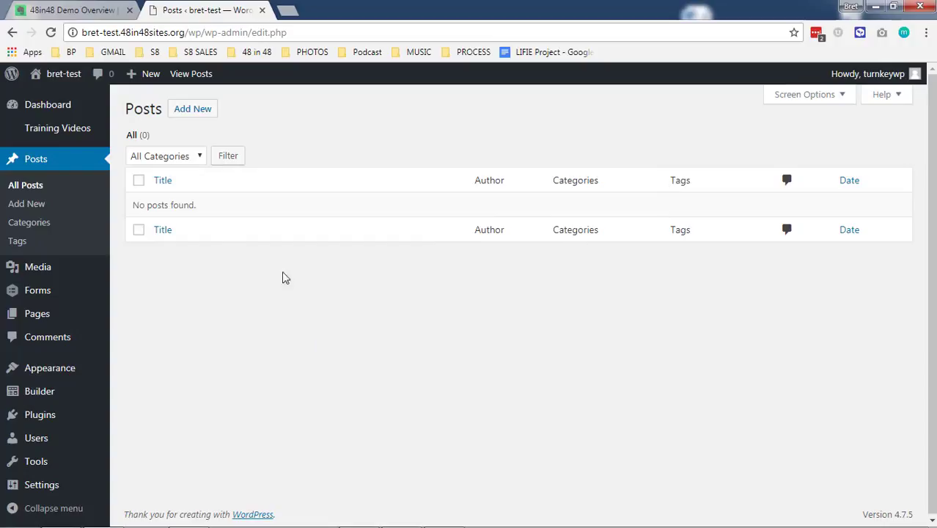
pyautogui.moveTo(183, 307)
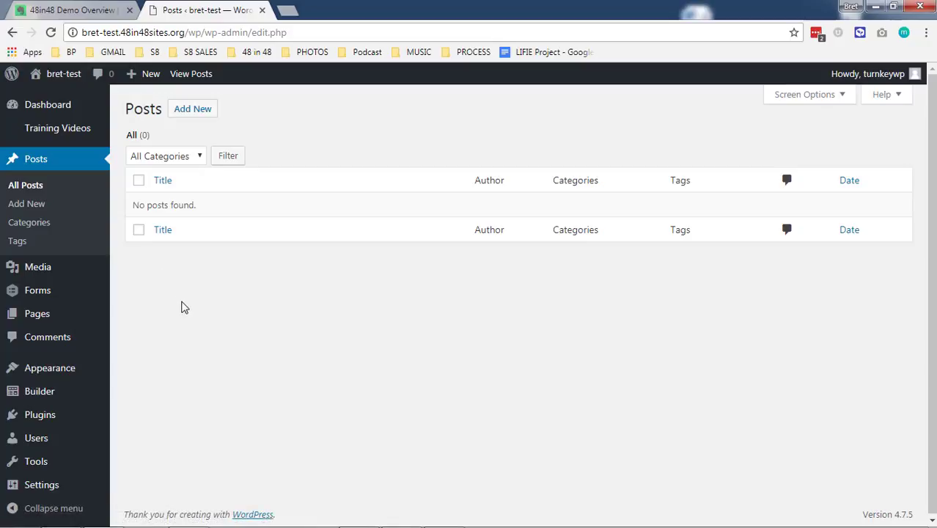
pyautogui.moveTo(254, 304)
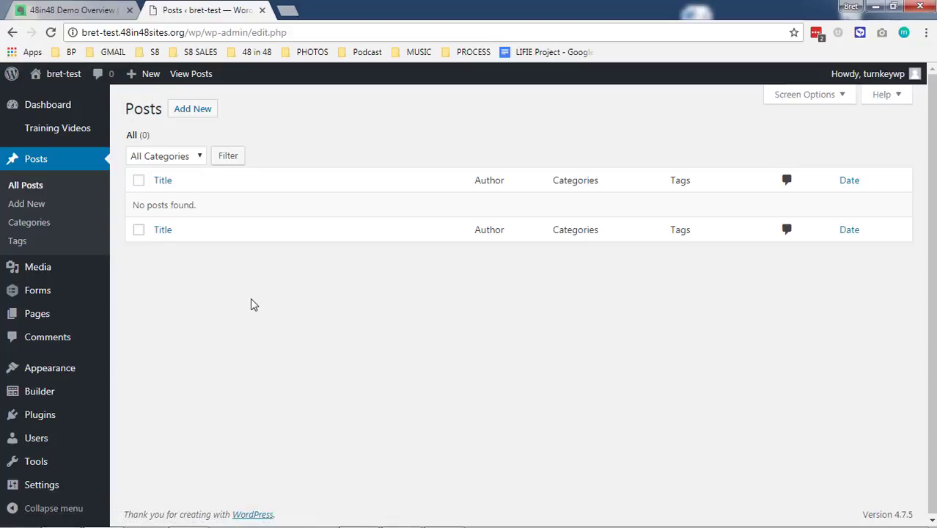
pyautogui.moveTo(218, 322)
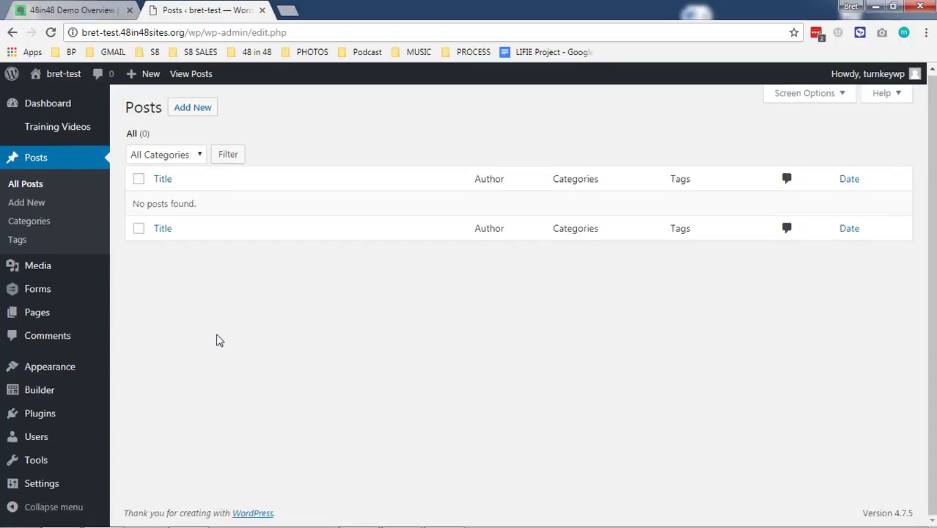
pyautogui.moveTo(274, 369)
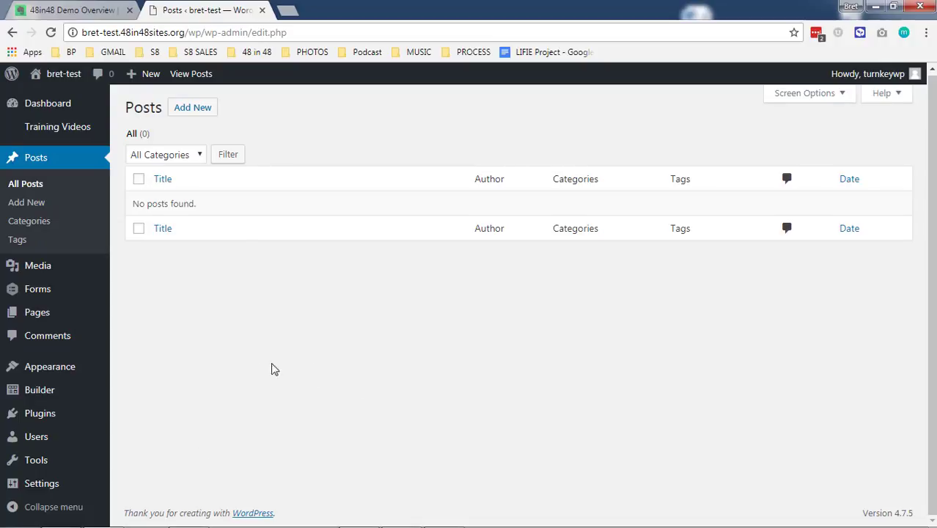
pyautogui.moveTo(193, 443)
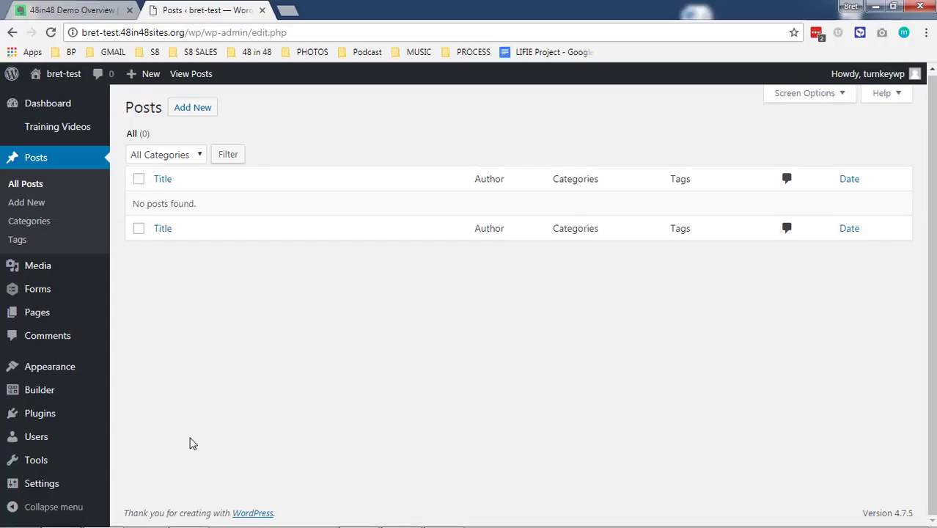
pyautogui.moveTo(425, 307)
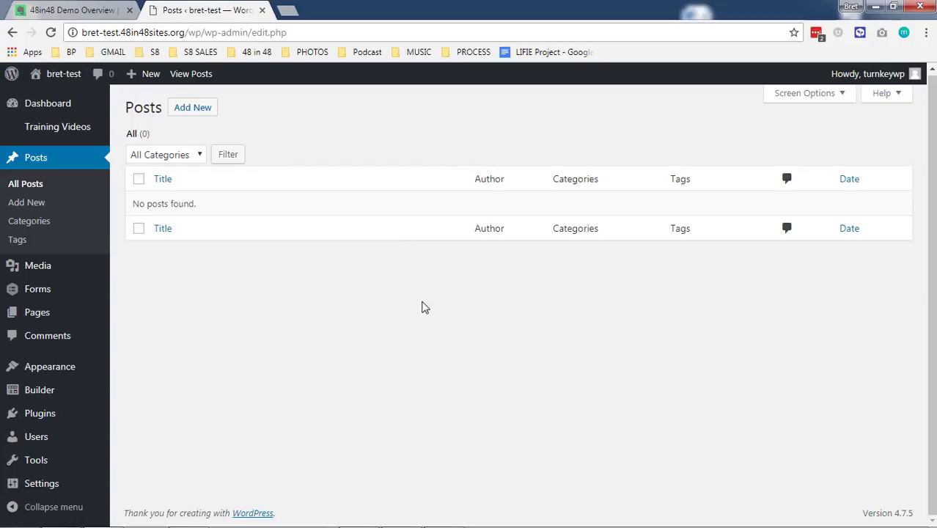
pyautogui.moveTo(73, 287)
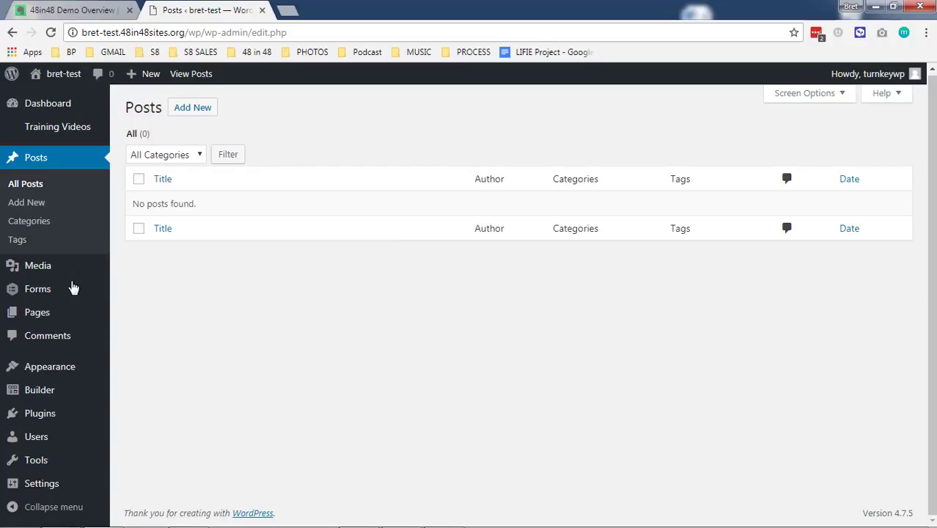
pyautogui.click(37, 266)
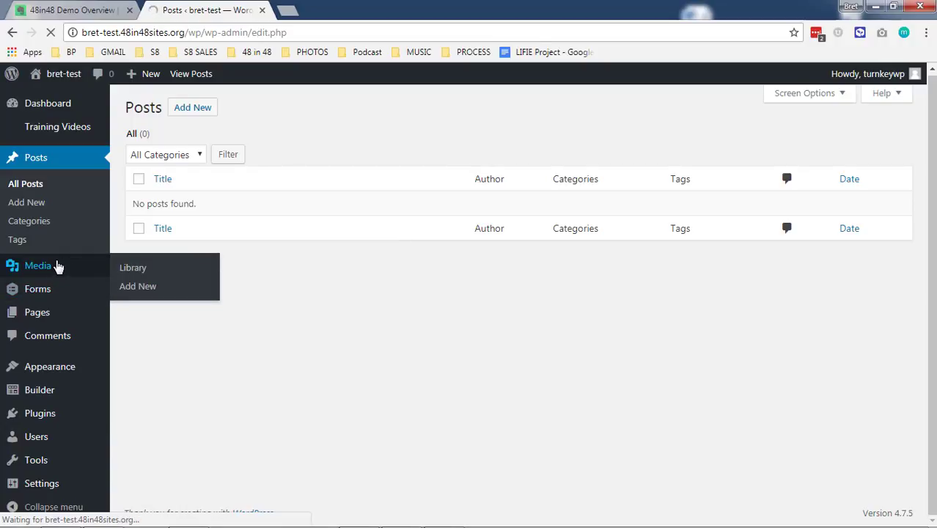
# Step: Open Media > Library, which shows no uploaded media files
pyautogui.click(132, 266)
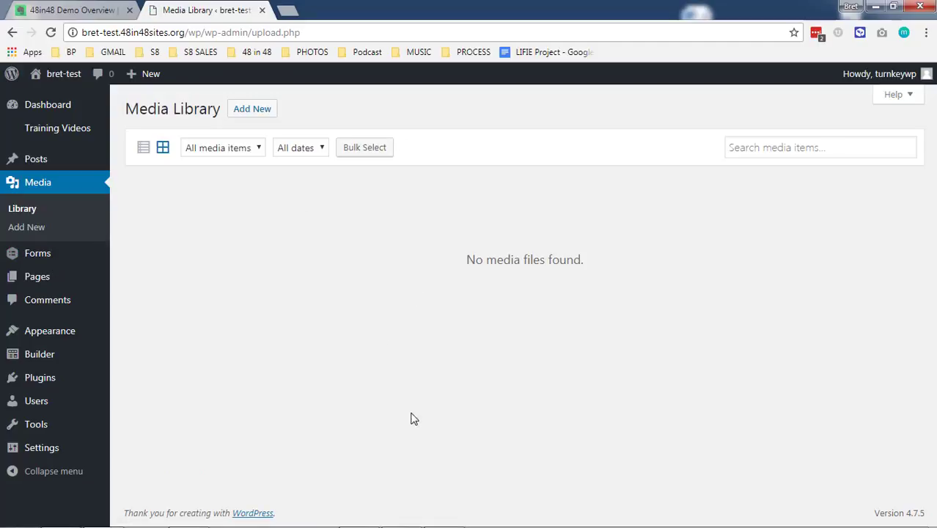
pyautogui.moveTo(470, 396)
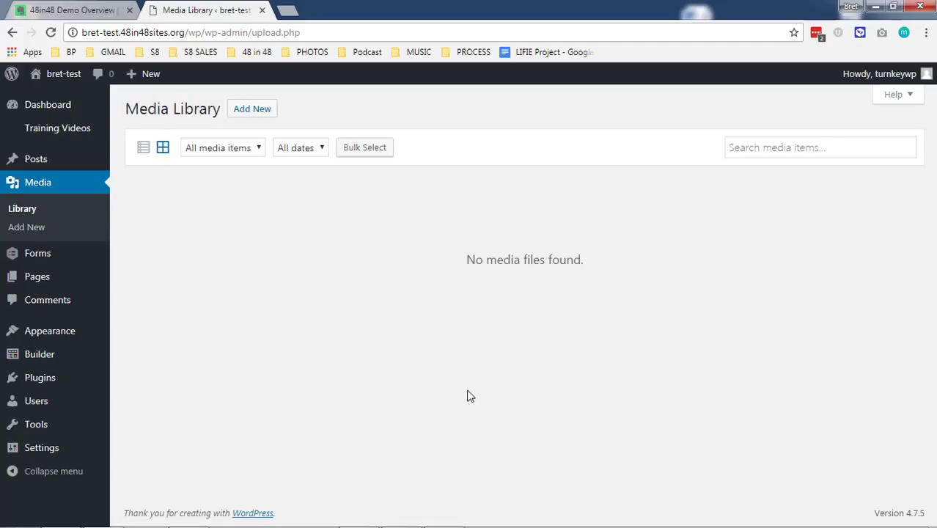
pyautogui.moveTo(433, 329)
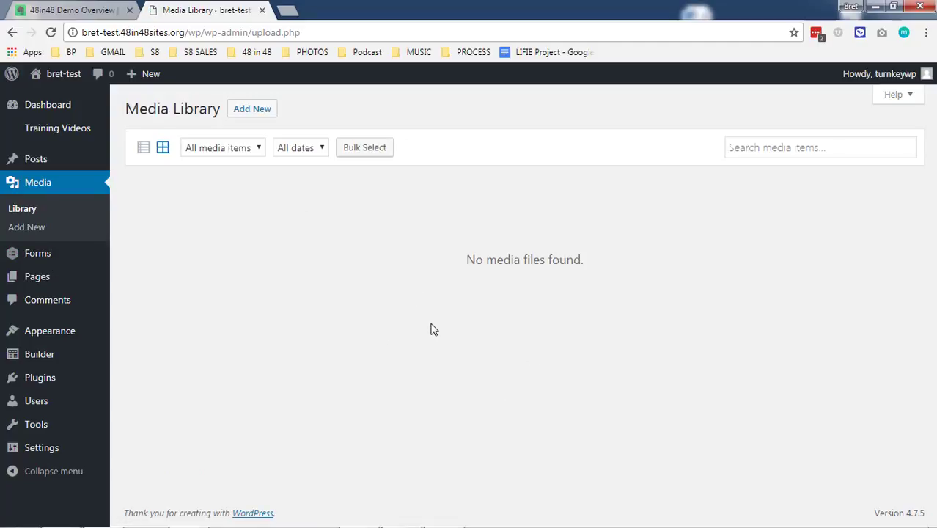
pyautogui.moveTo(410, 300)
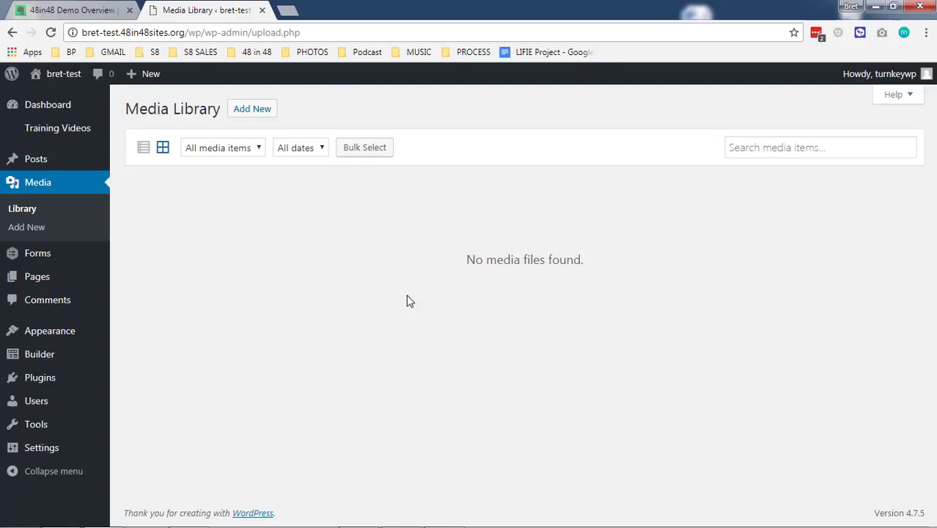
pyautogui.moveTo(168, 164)
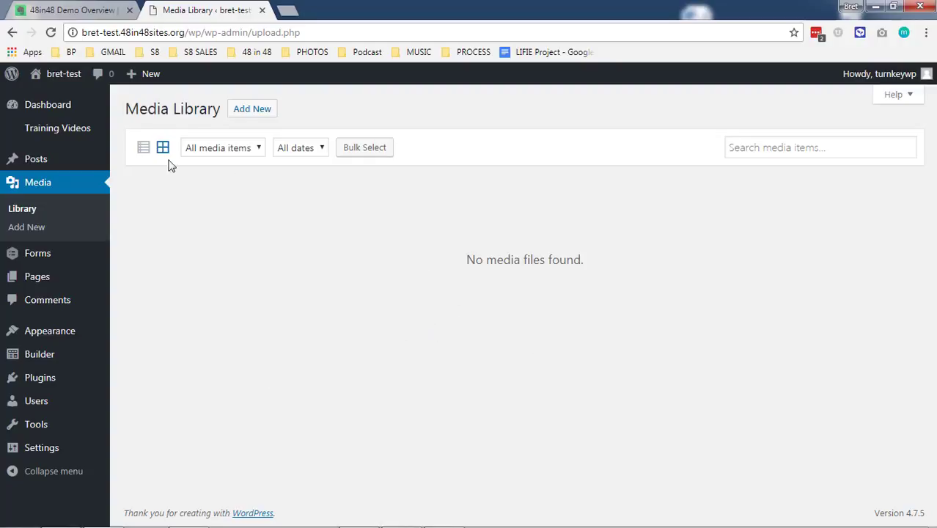
pyautogui.moveTo(349, 306)
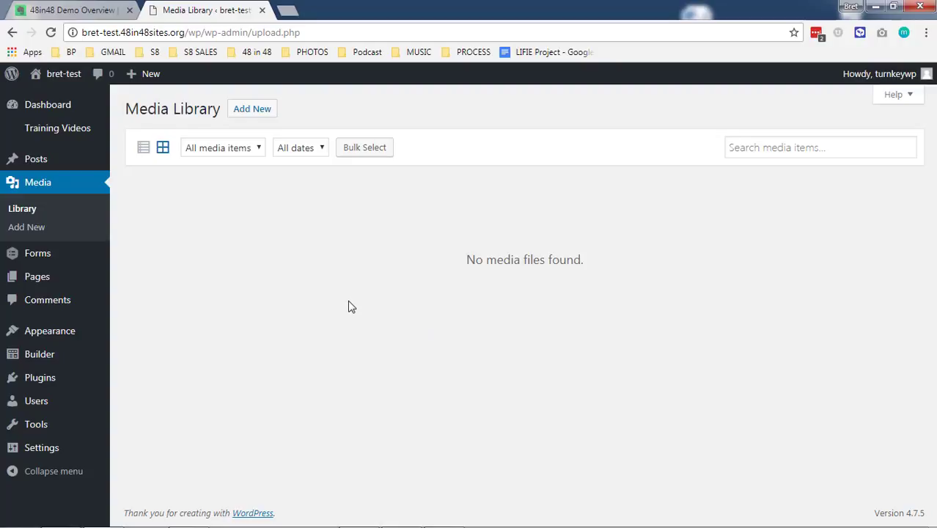
pyautogui.moveTo(336, 278)
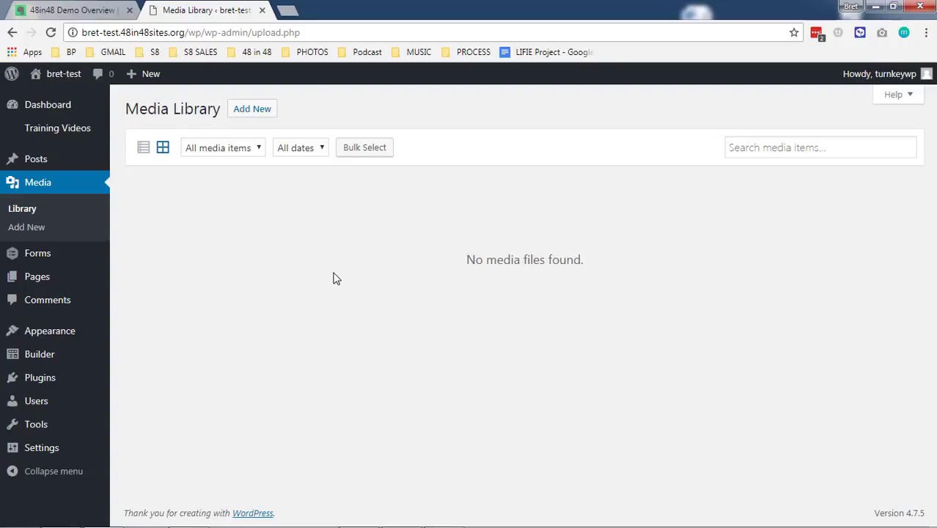
pyautogui.moveTo(237, 278)
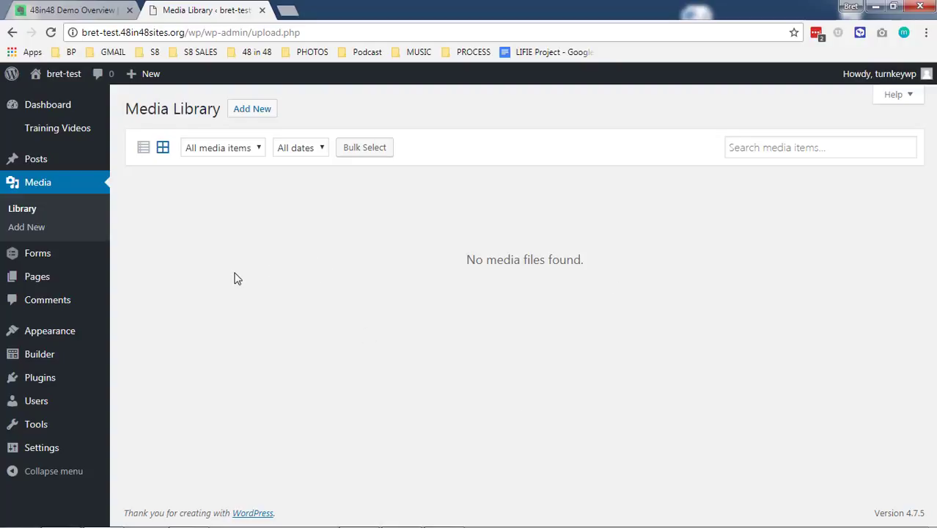
pyautogui.moveTo(252, 277)
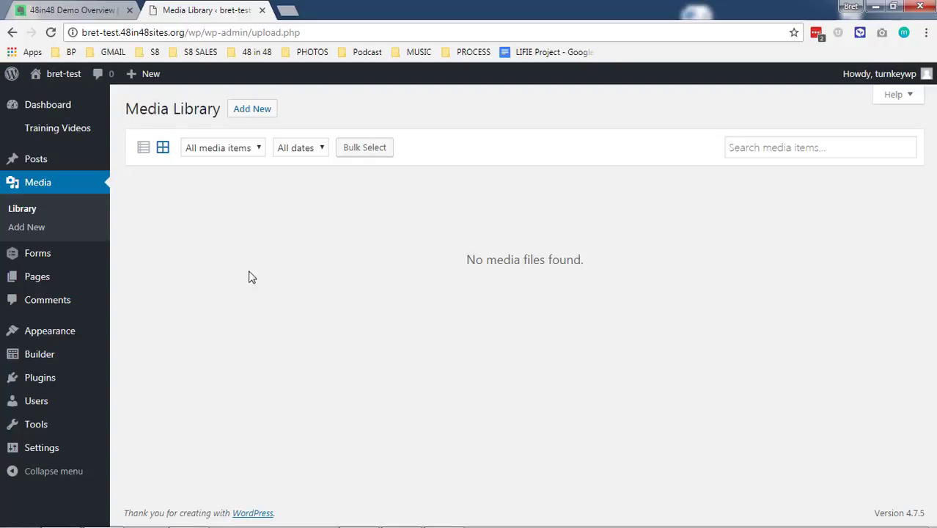
# Step: Open Forms and select the Nonprofit Branding Questionnaire's 3 entries
pyautogui.click(37, 253)
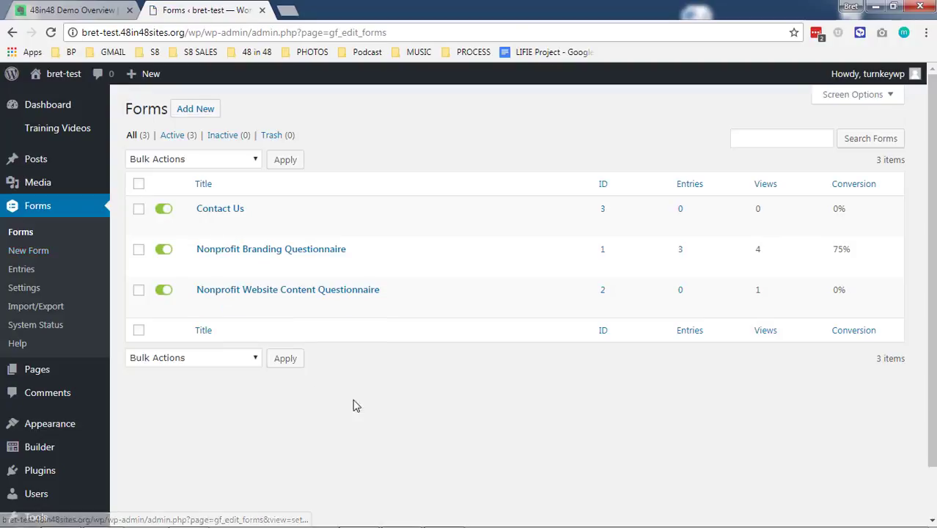
pyautogui.moveTo(220, 208)
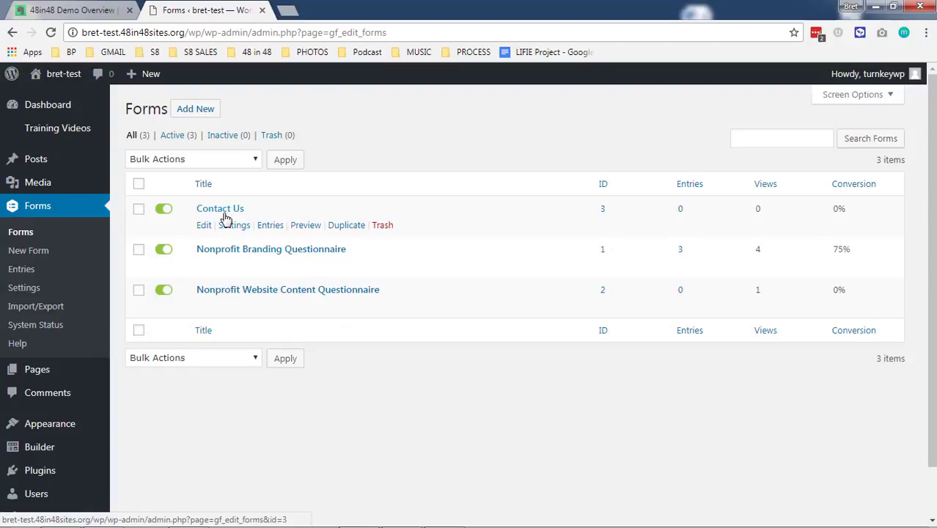
pyautogui.moveTo(209, 259)
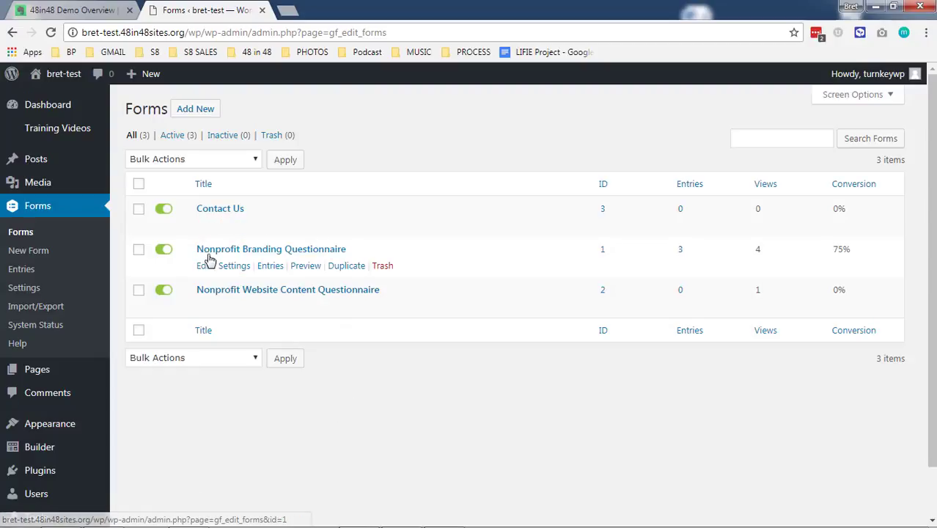
pyautogui.moveTo(330, 289)
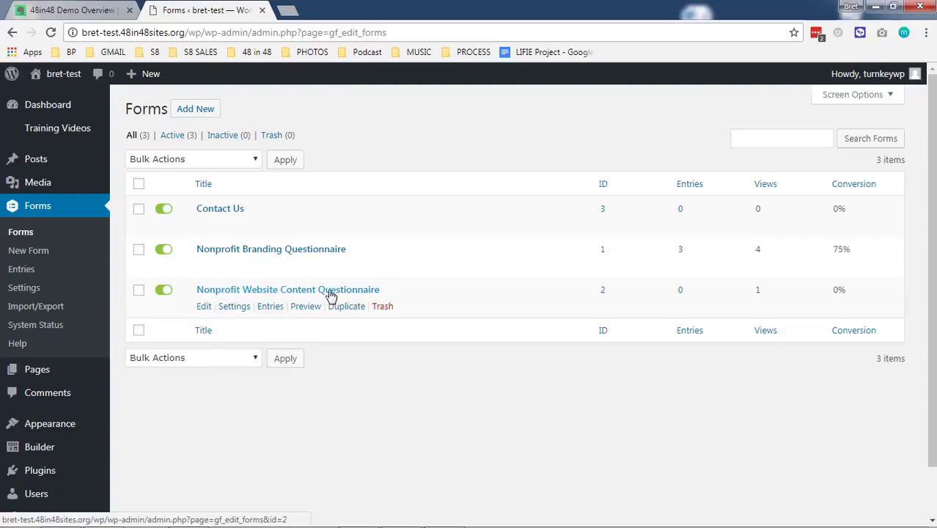
pyautogui.moveTo(579, 256)
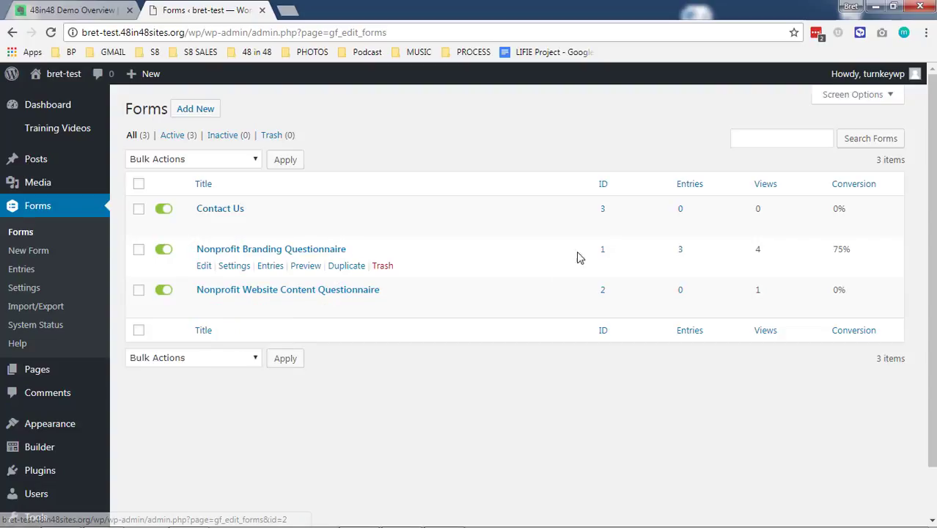
pyautogui.moveTo(680, 249)
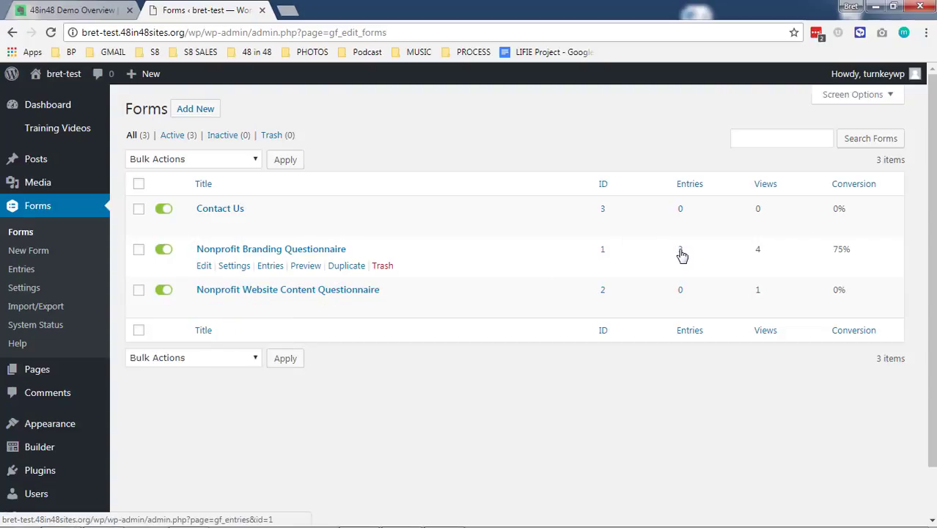
pyautogui.click(679, 248)
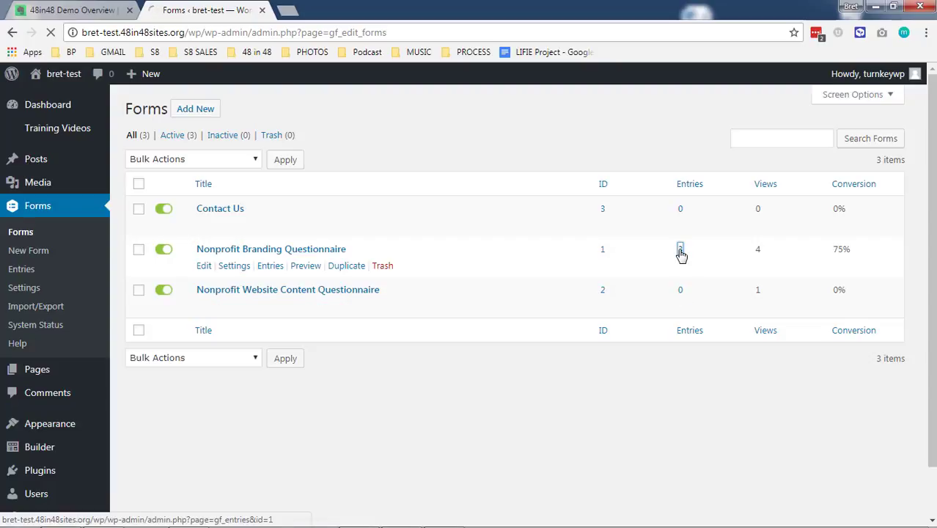
pyautogui.click(680, 249)
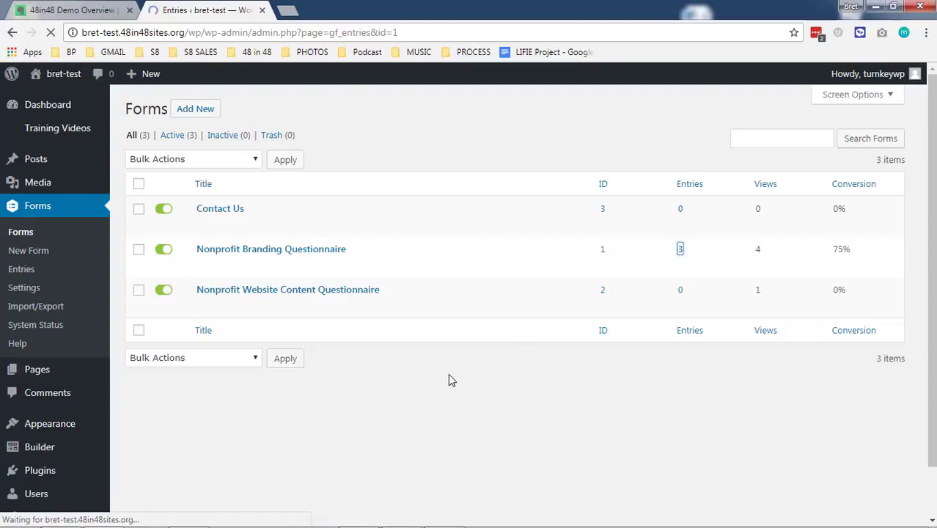
# Step: View and scroll through the first 'form submission test' entry, Entry # 4
pyautogui.click(679, 248)
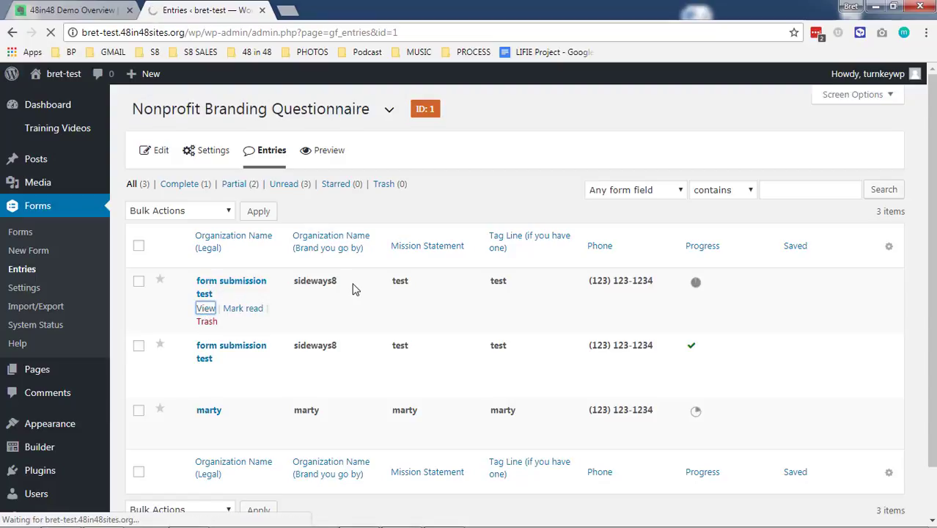
pyautogui.click(205, 308)
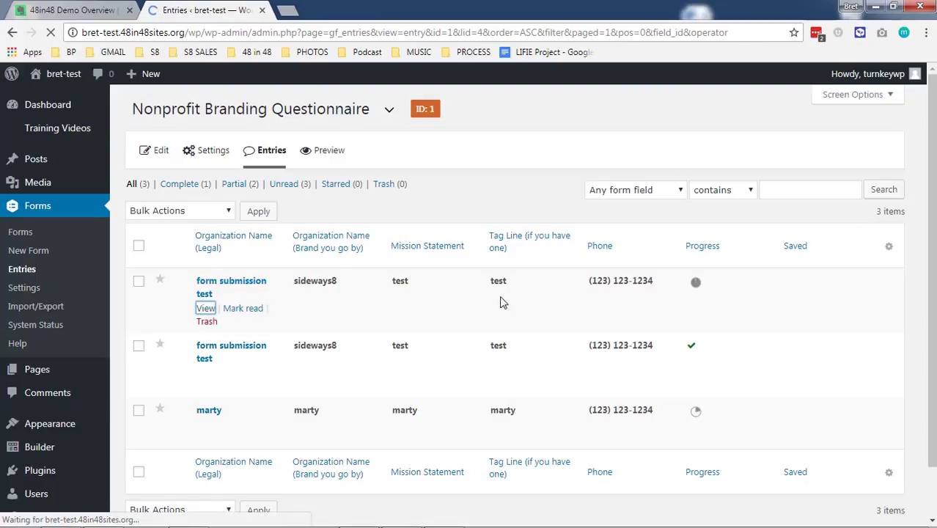
pyautogui.click(205, 307)
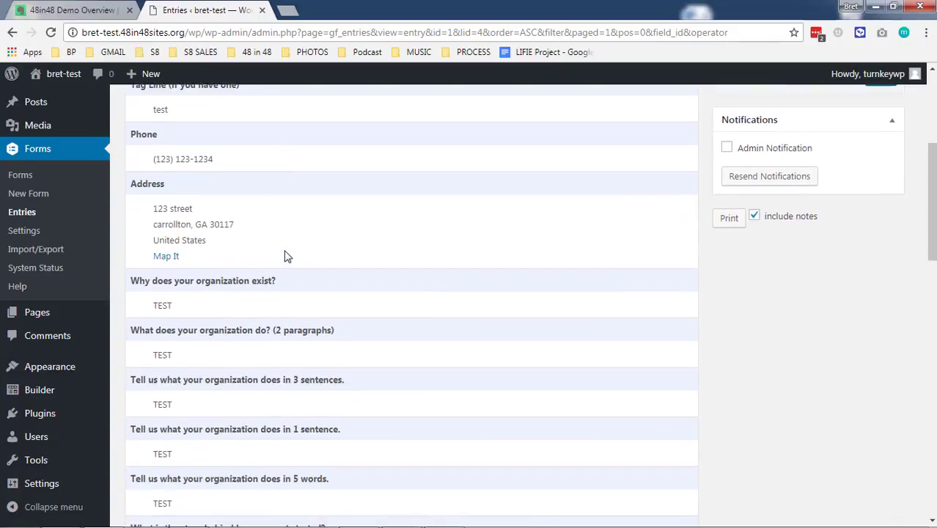
pyautogui.scroll(-3)
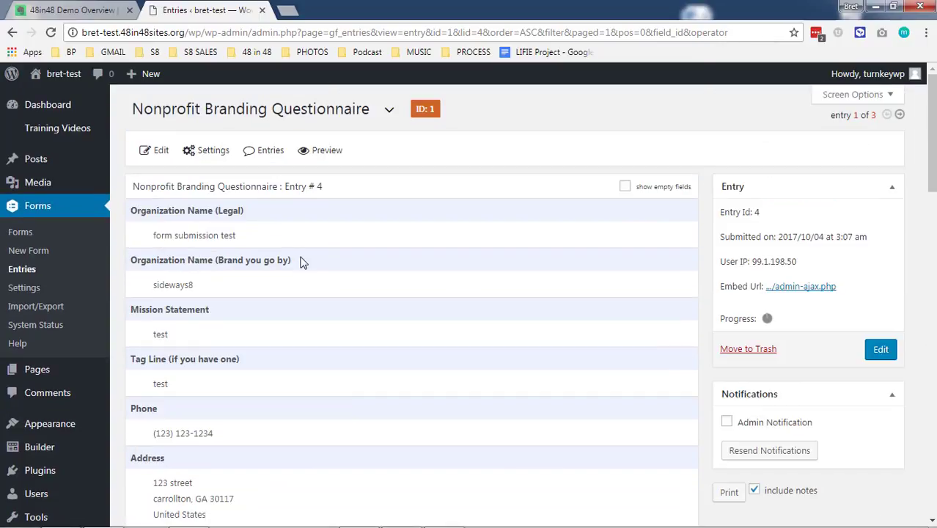
pyautogui.scroll(-3)
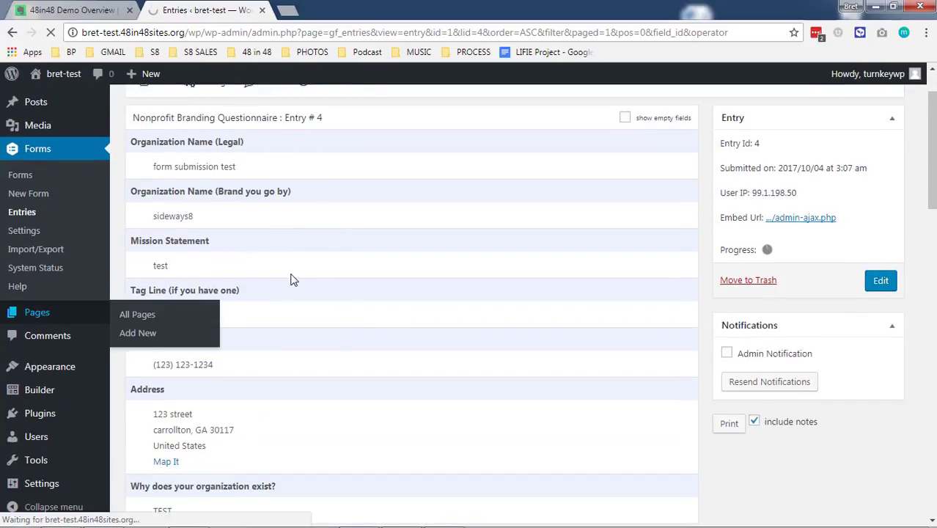
# Step: Open Pages > All Pages to list the five published pages
pyautogui.click(137, 313)
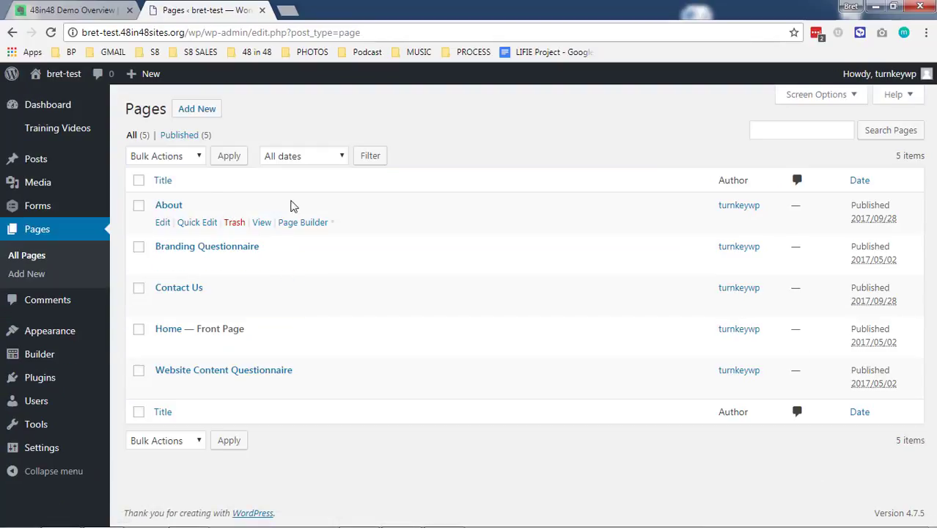
pyautogui.moveTo(475, 135)
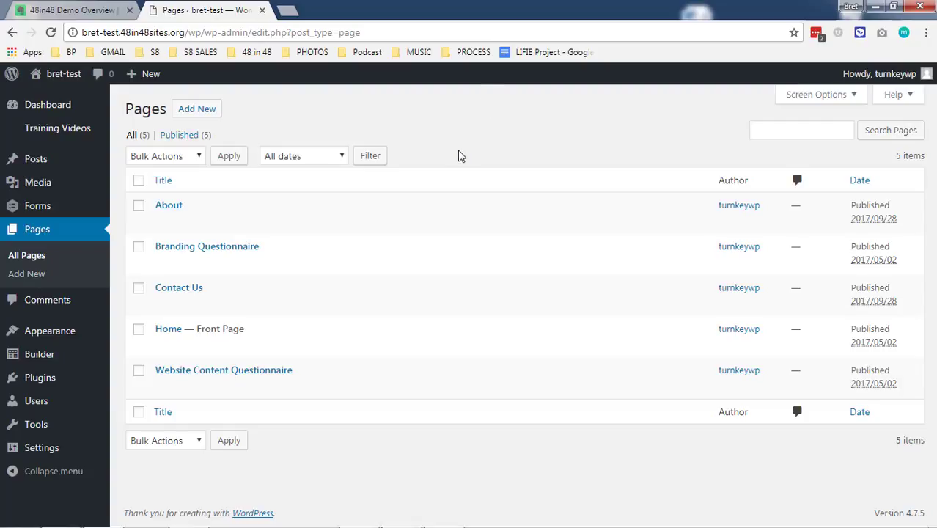
pyautogui.moveTo(473, 473)
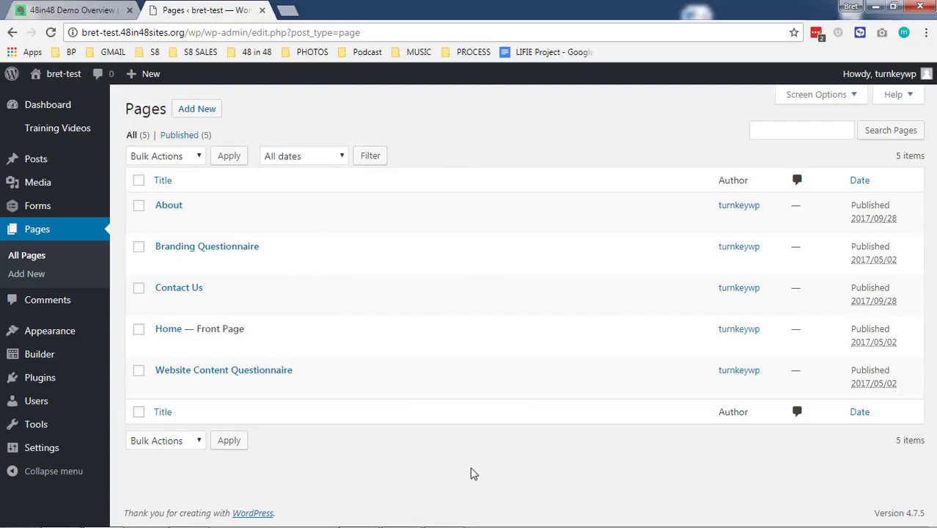
pyautogui.moveTo(169, 205)
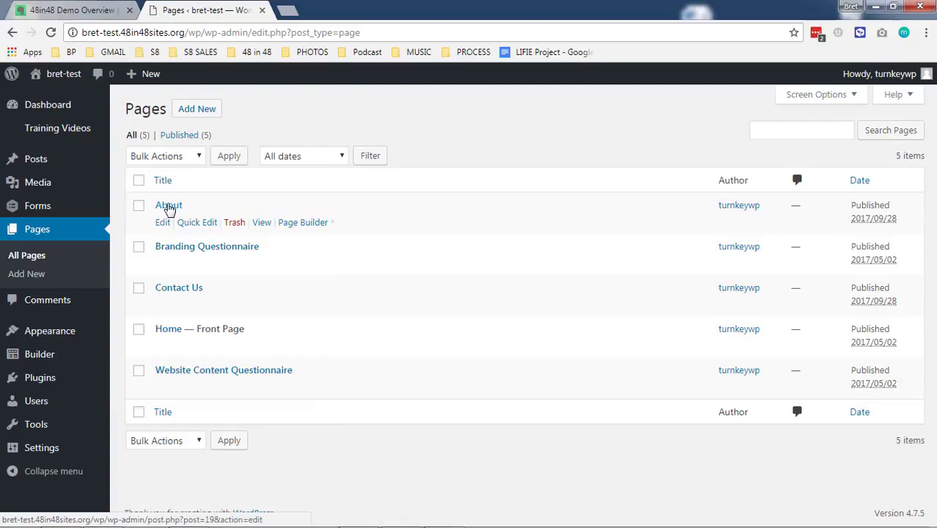
pyautogui.moveTo(277, 377)
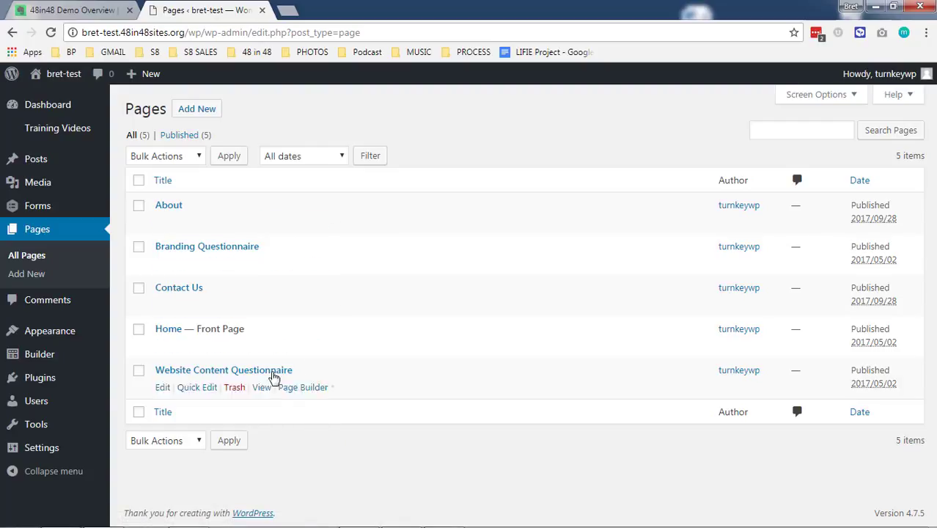
pyautogui.moveTo(378, 460)
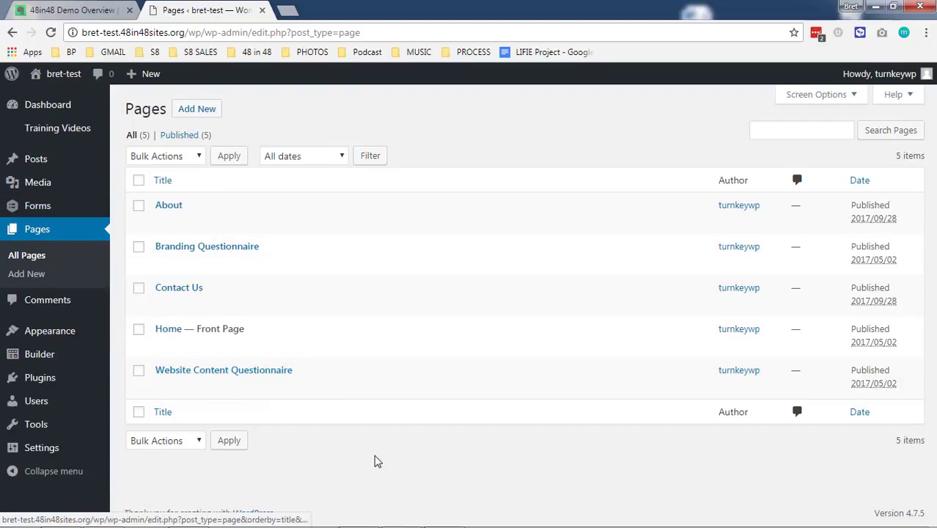
pyautogui.moveTo(329, 441)
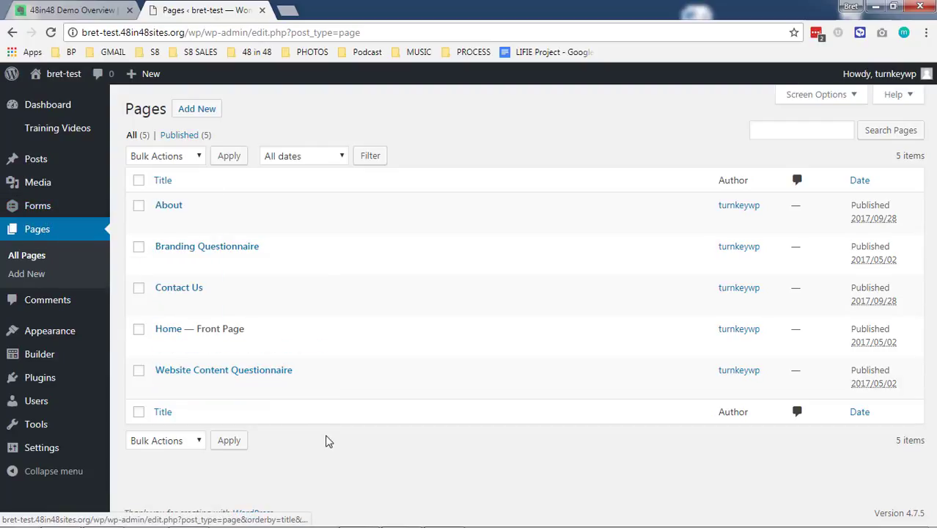
pyautogui.moveTo(178, 286)
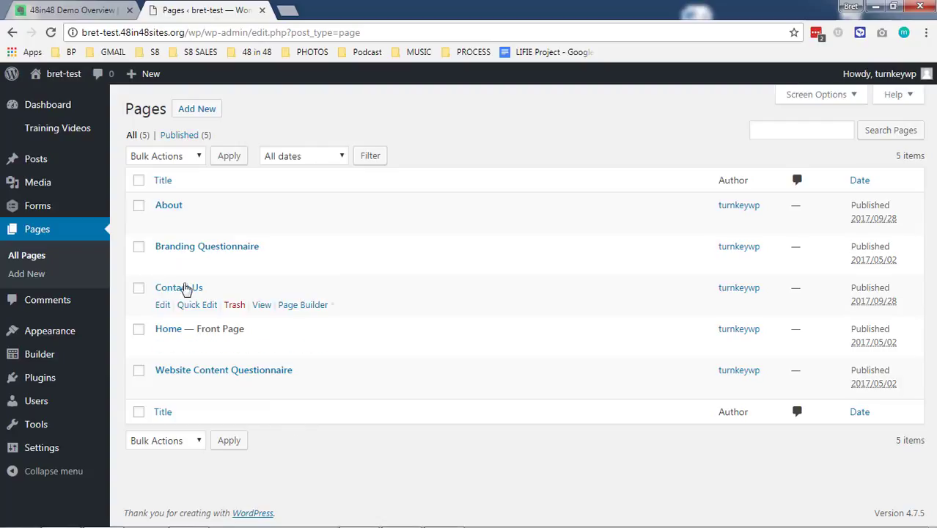
pyautogui.moveTo(183, 217)
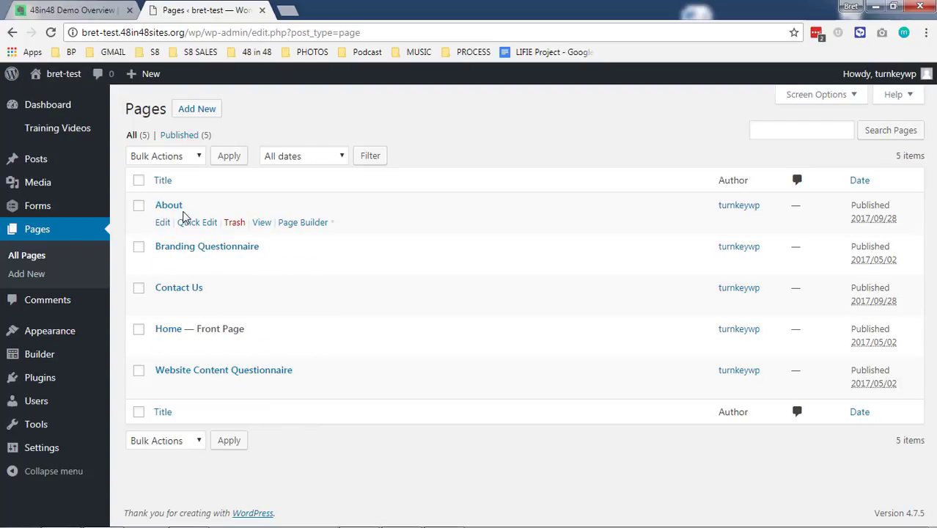
pyautogui.moveTo(196, 208)
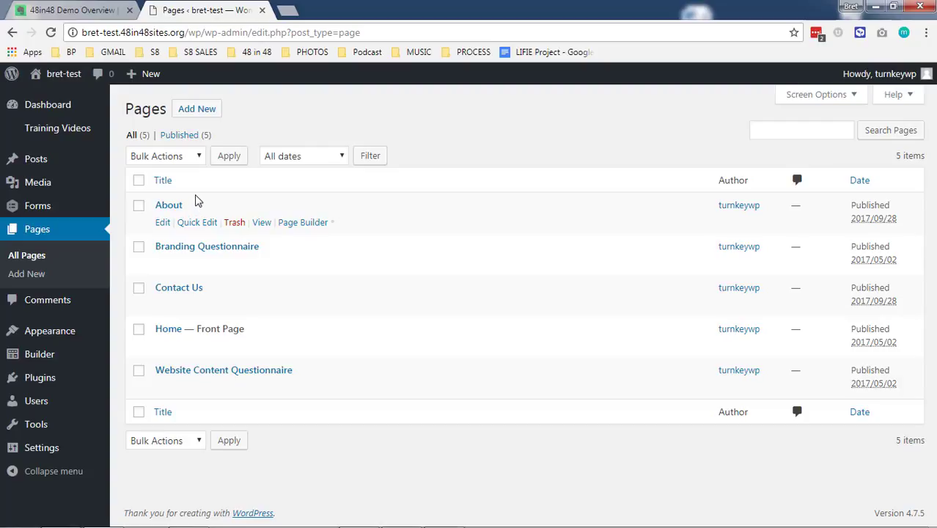
pyautogui.moveTo(197, 108)
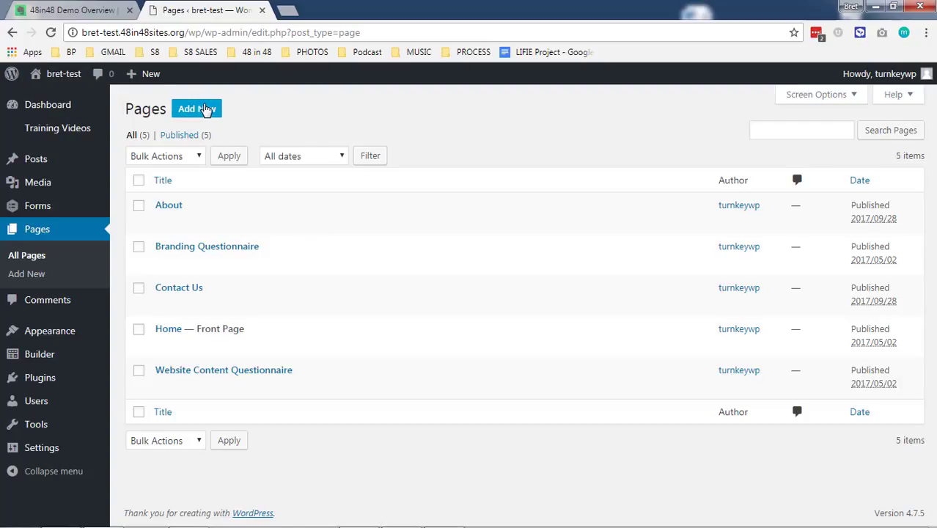
pyautogui.moveTo(55, 296)
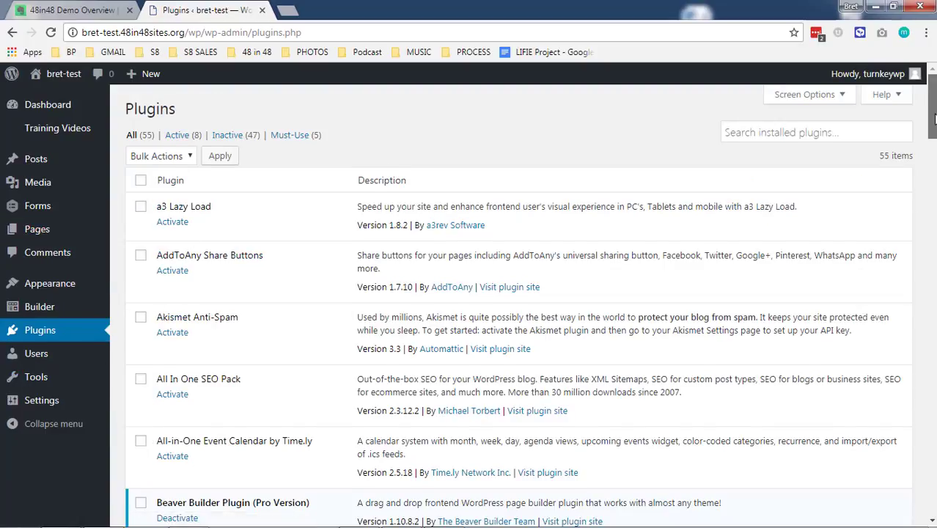
# Step: Scroll through the Plugins page listing 55 installed plugins
pyautogui.scroll(-3)
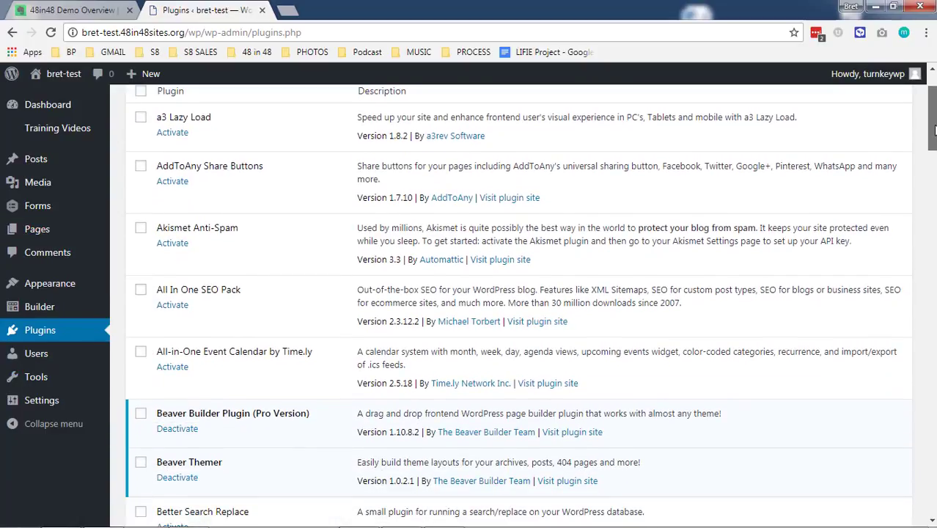
pyautogui.scroll(-3)
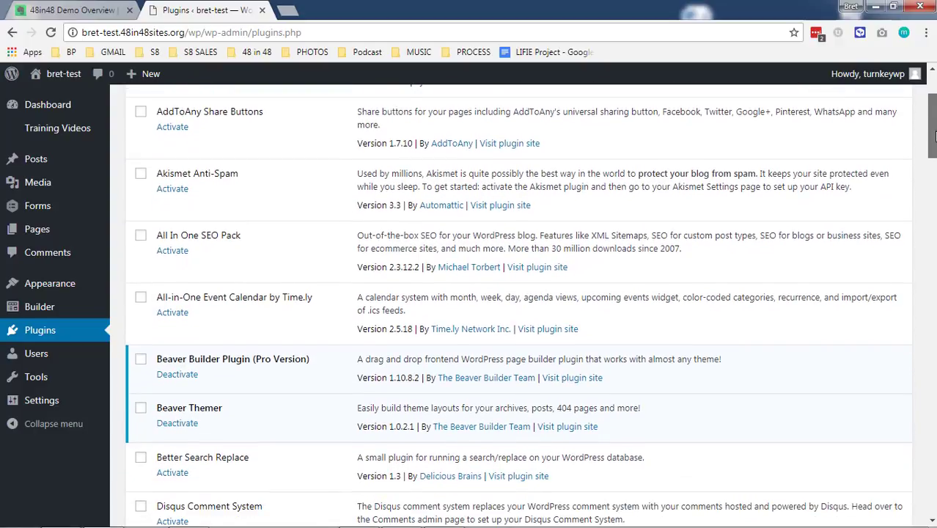
pyautogui.scroll(3)
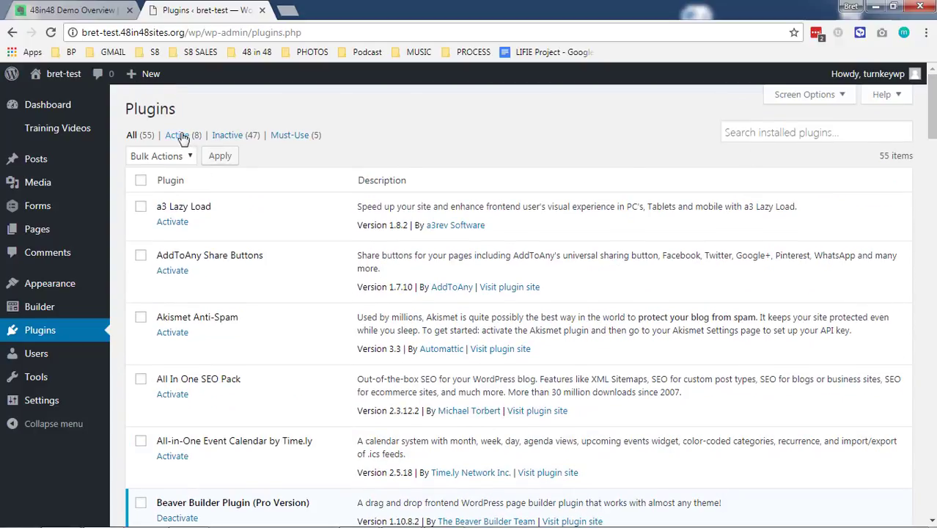
# Step: Filter plugins to Active (8) and scroll through Beaver Builder, Gravity Forms and others
pyautogui.click(177, 135)
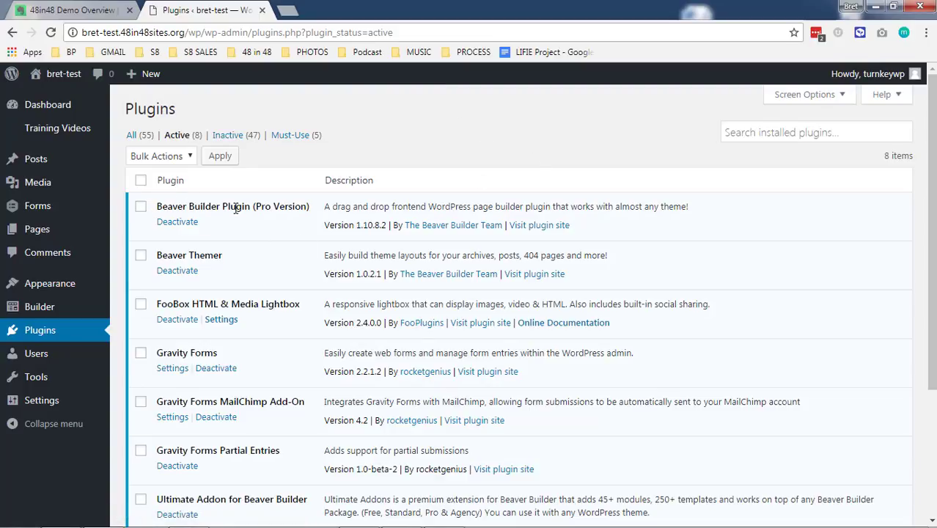
pyautogui.scroll(-3)
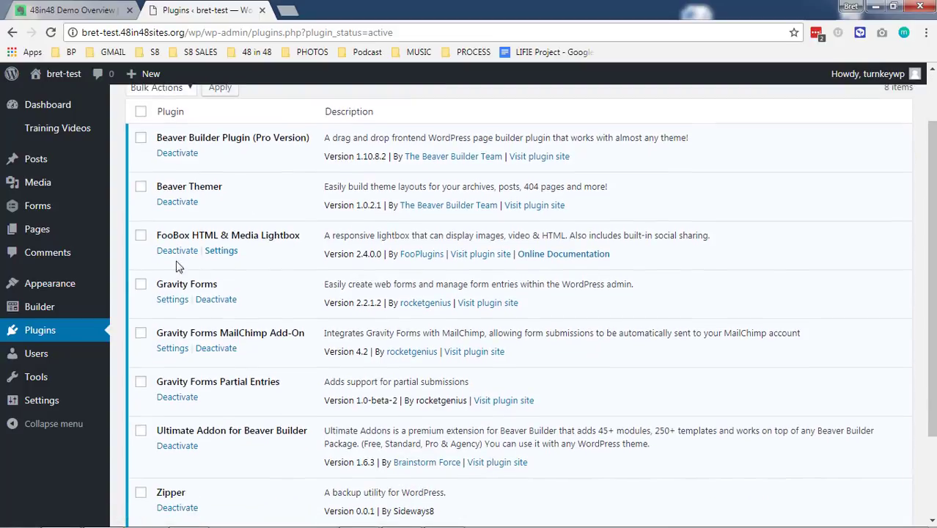
pyautogui.moveTo(284, 293)
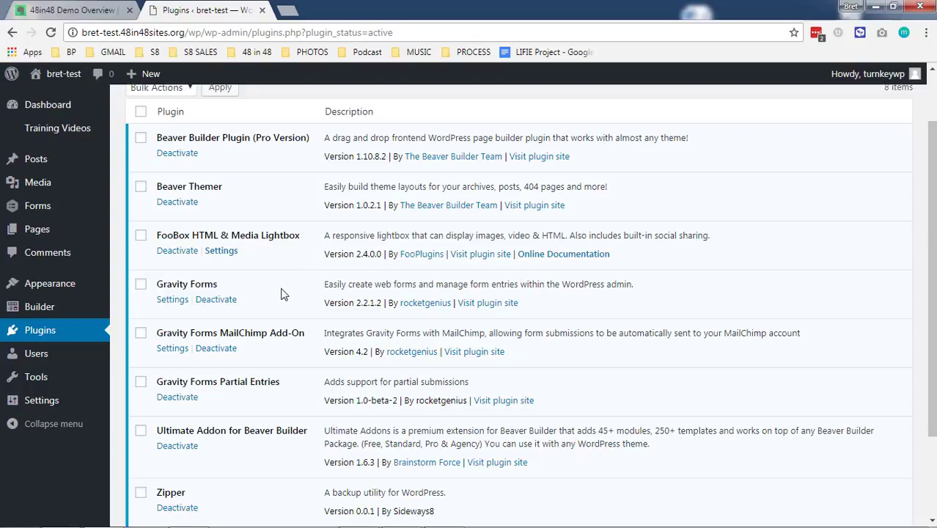
pyautogui.moveTo(291, 259)
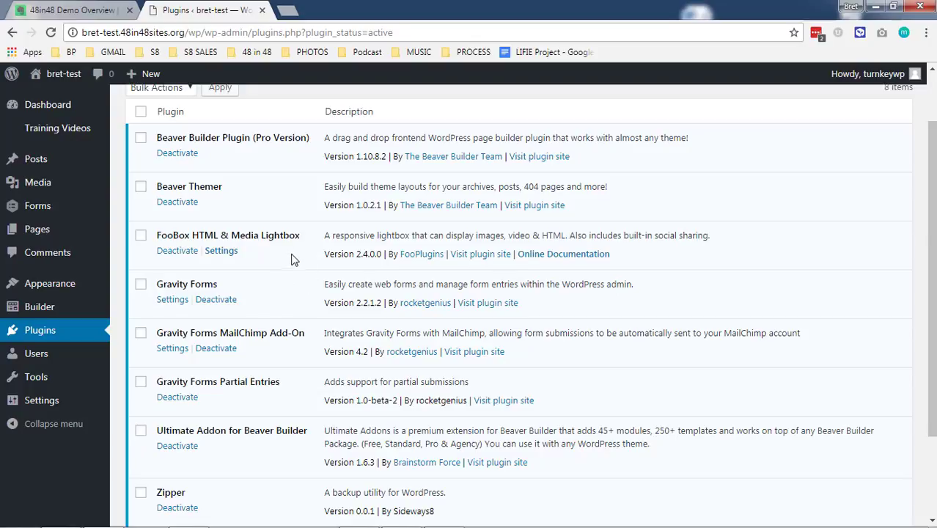
pyautogui.scroll(-3)
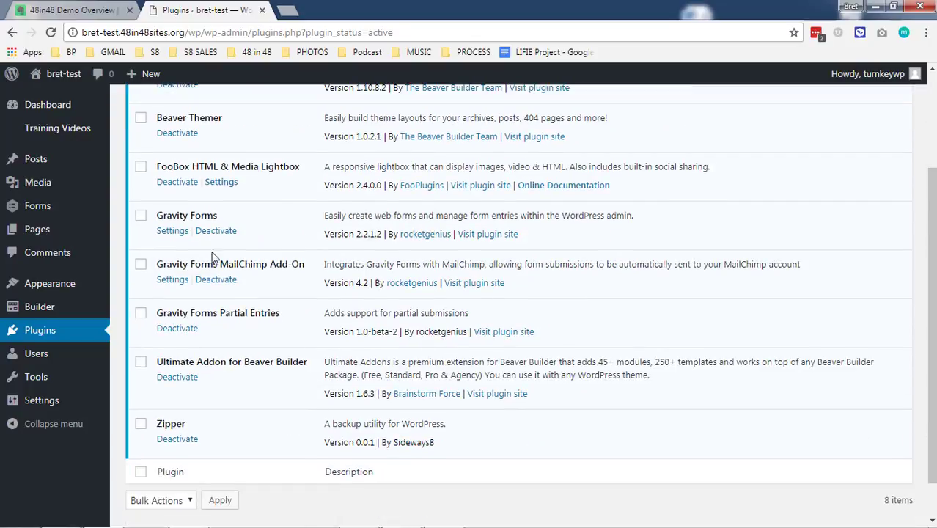
pyautogui.moveTo(173, 214)
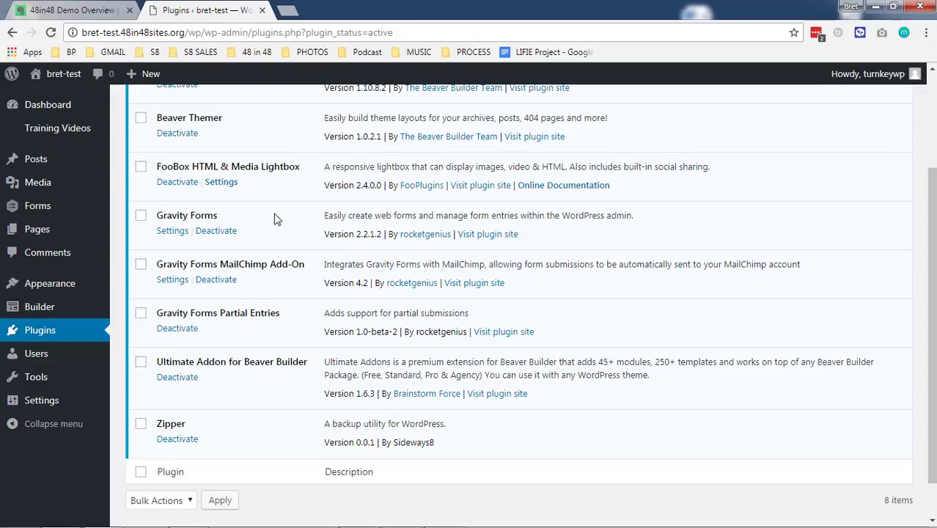
pyautogui.scroll(-3)
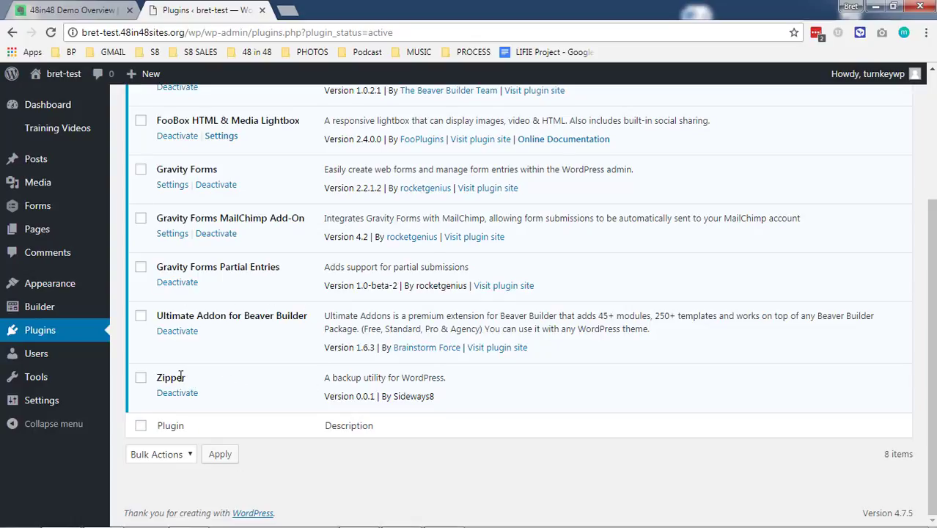
pyautogui.moveTo(168, 363)
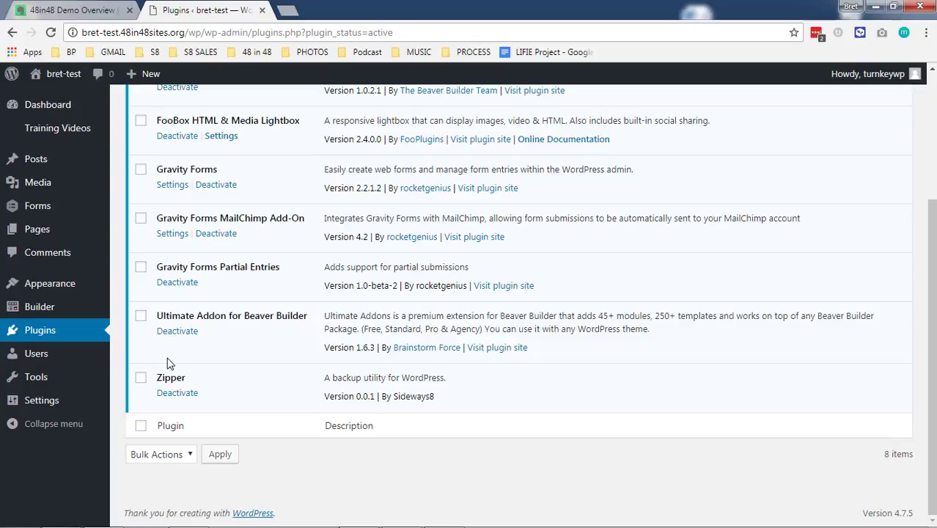
pyautogui.scroll(3)
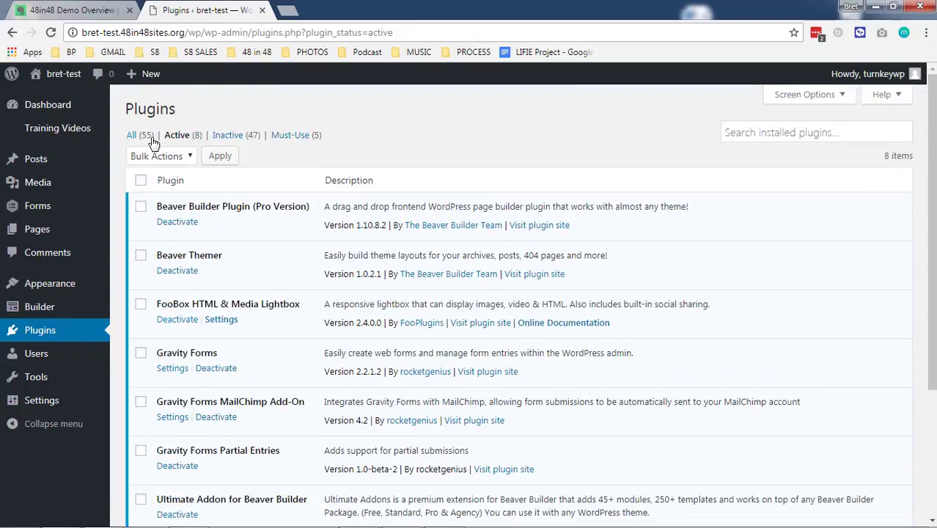
# Step: Switch to the All (55) plugin filter and scroll past the Gravity Forms add-ons and back
pyautogui.click(131, 135)
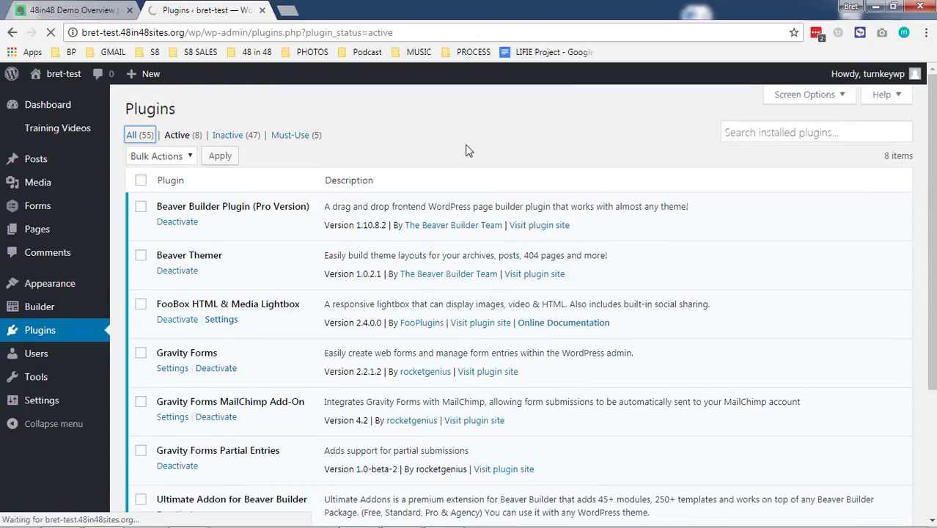
pyautogui.click(131, 135)
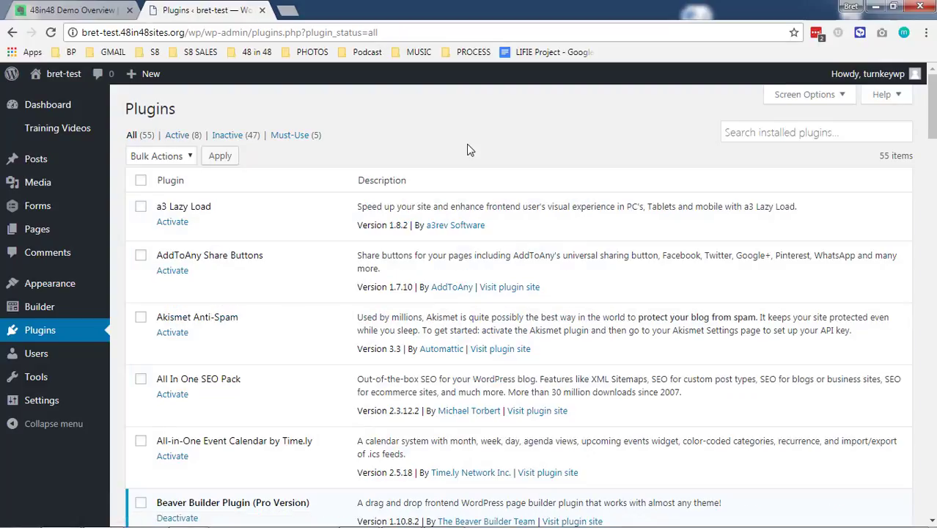
pyautogui.scroll(-3)
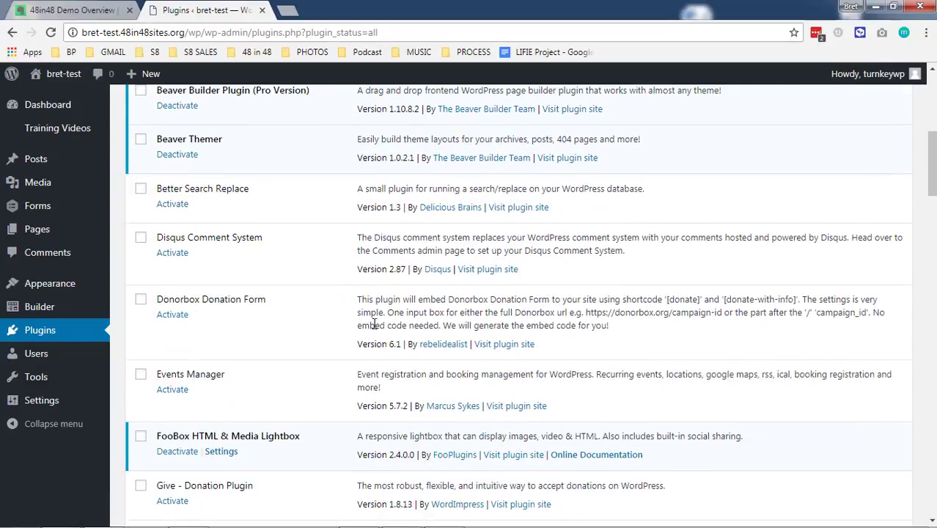
pyautogui.scroll(-3)
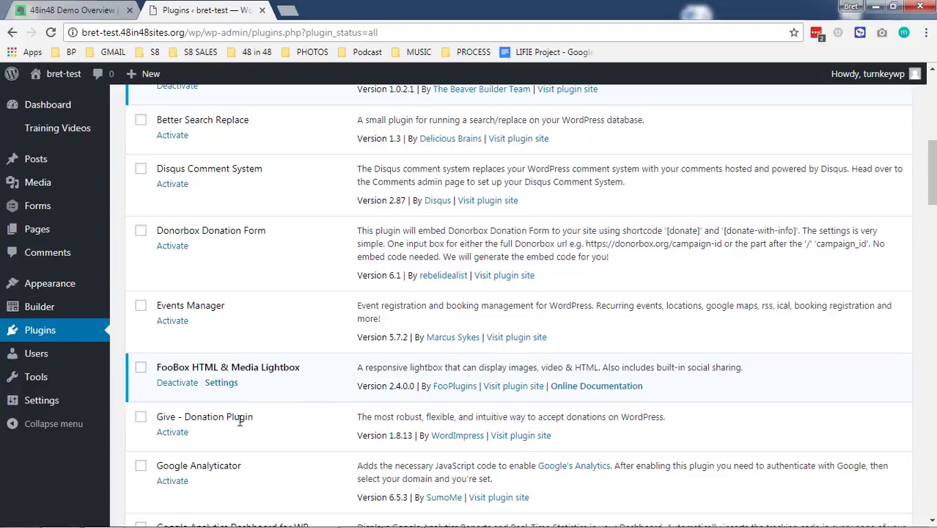
pyautogui.moveTo(350, 418)
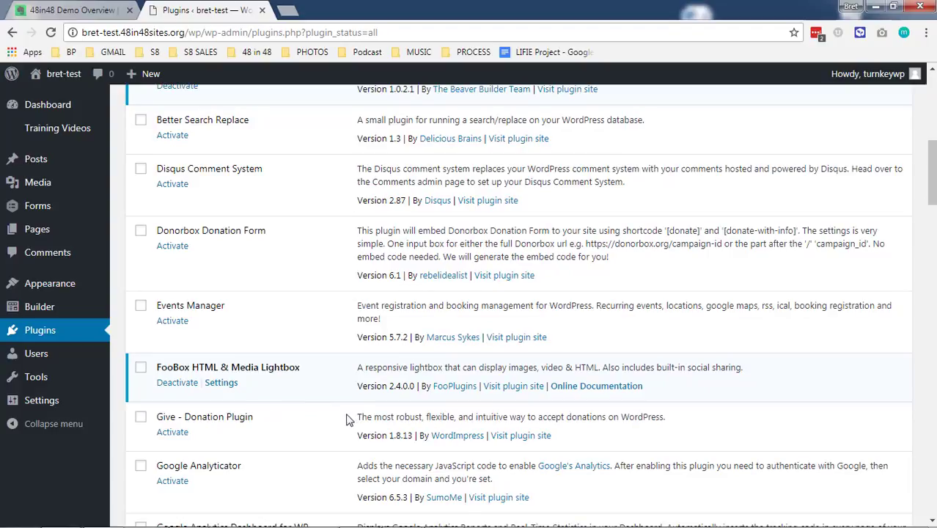
pyautogui.moveTo(328, 430)
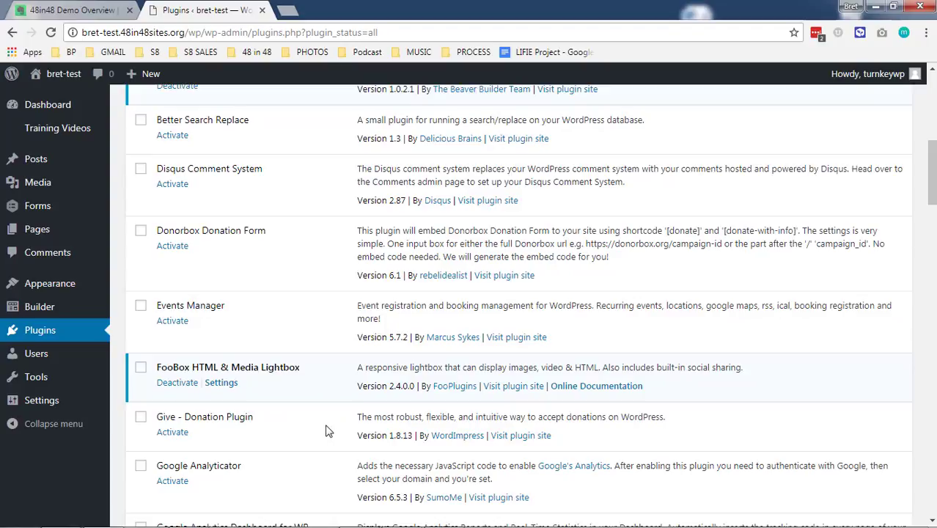
pyautogui.scroll(-3)
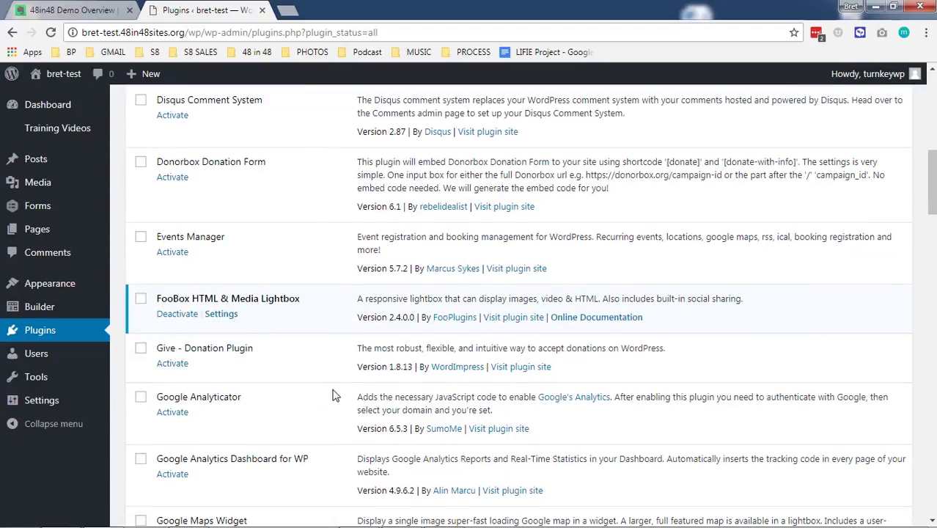
pyautogui.scroll(-3)
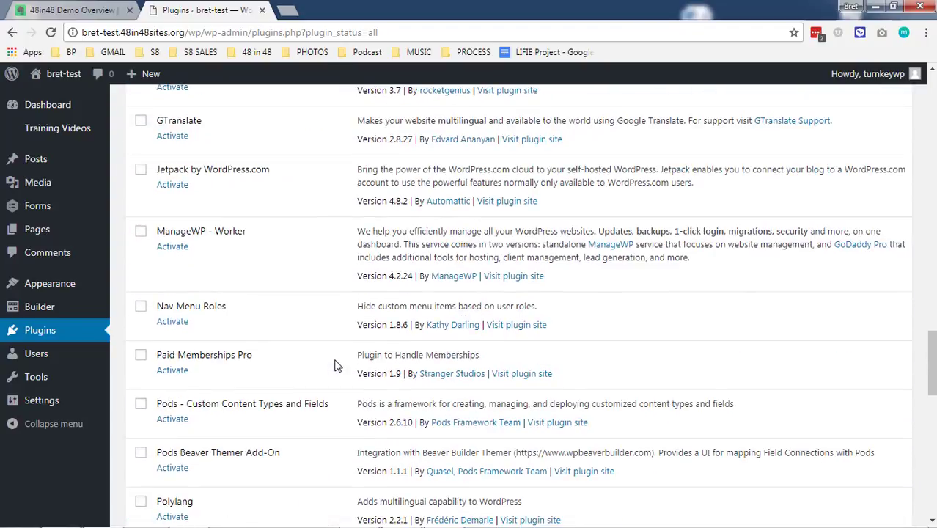
pyautogui.scroll(-3)
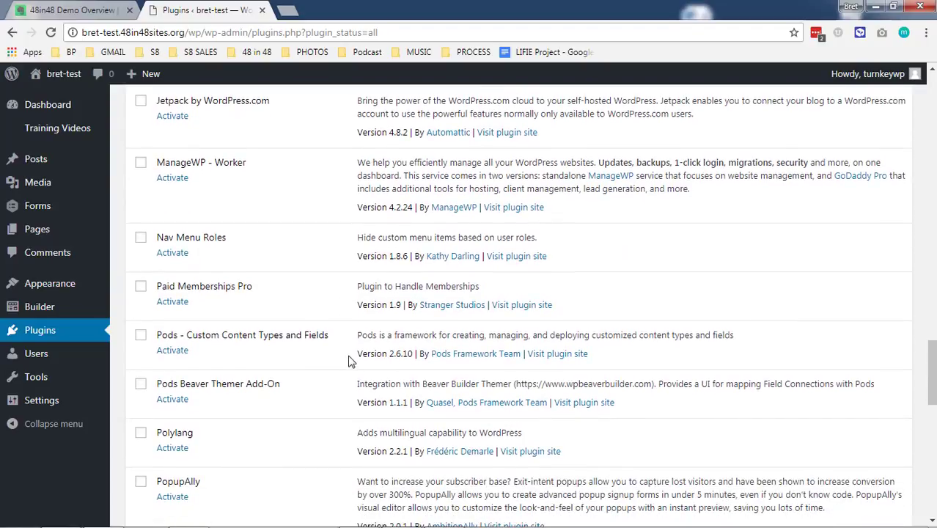
pyautogui.scroll(3)
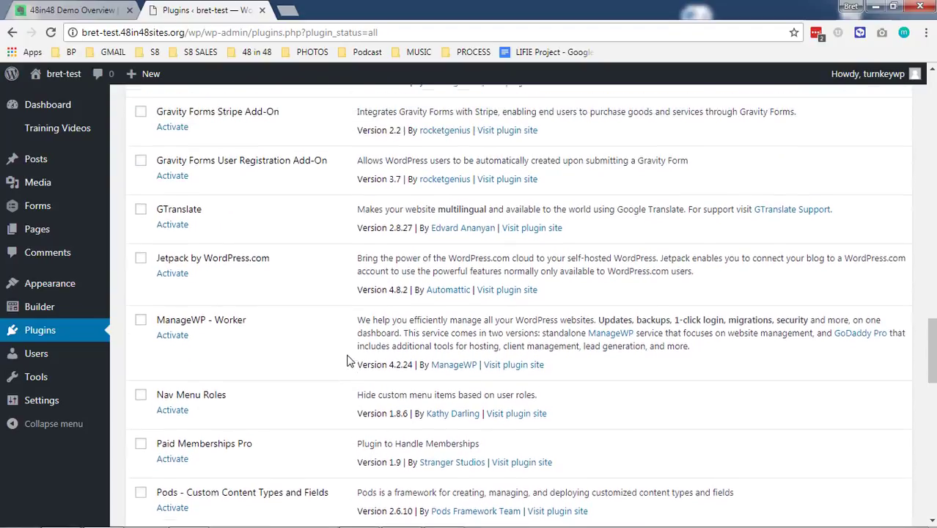
pyautogui.scroll(3)
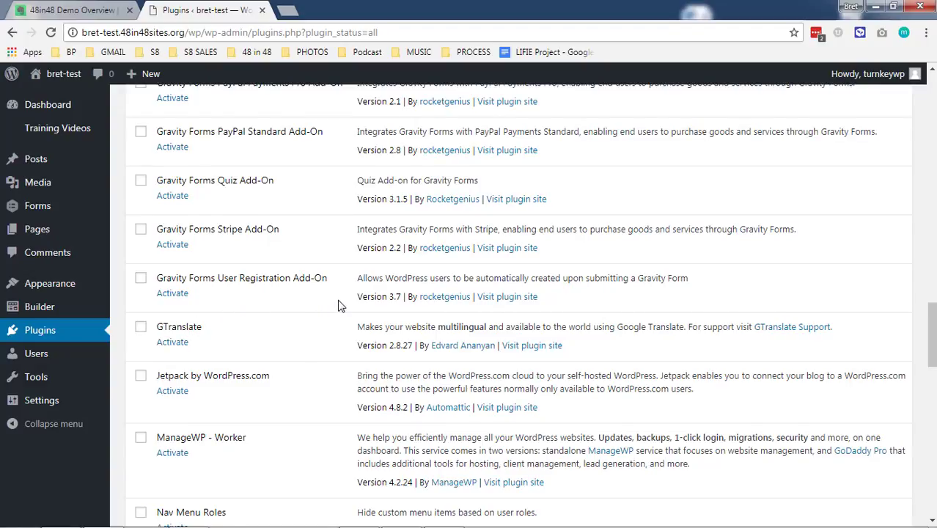
pyautogui.scroll(3)
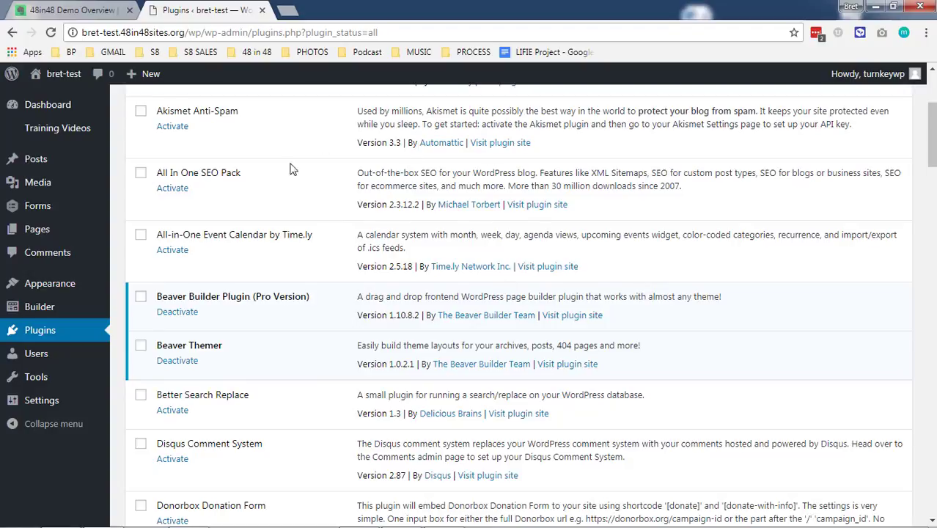
pyautogui.scroll(3)
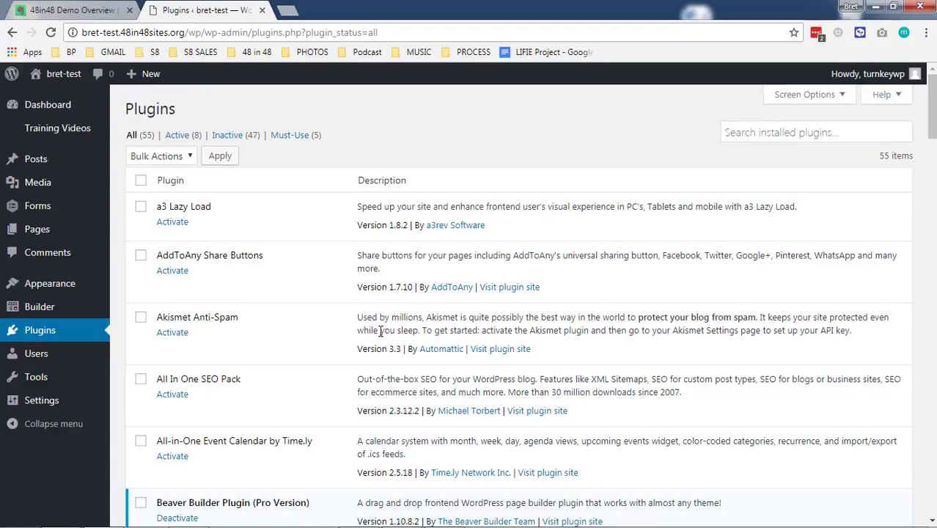
pyautogui.moveTo(378, 150)
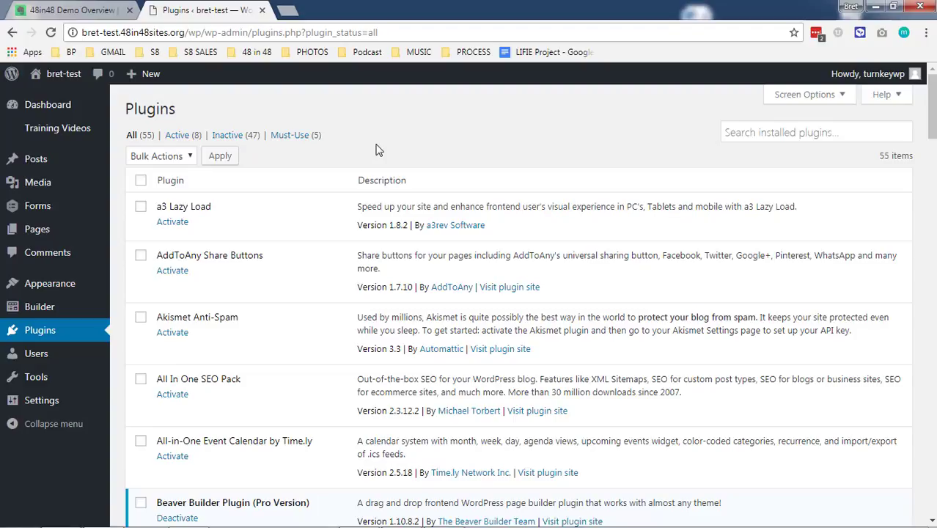
pyautogui.moveTo(331, 243)
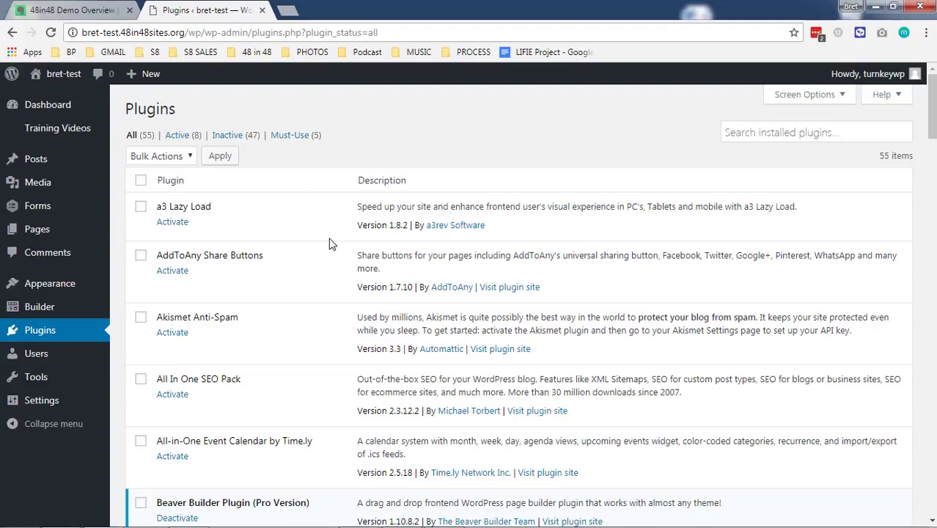
pyautogui.scroll(-3)
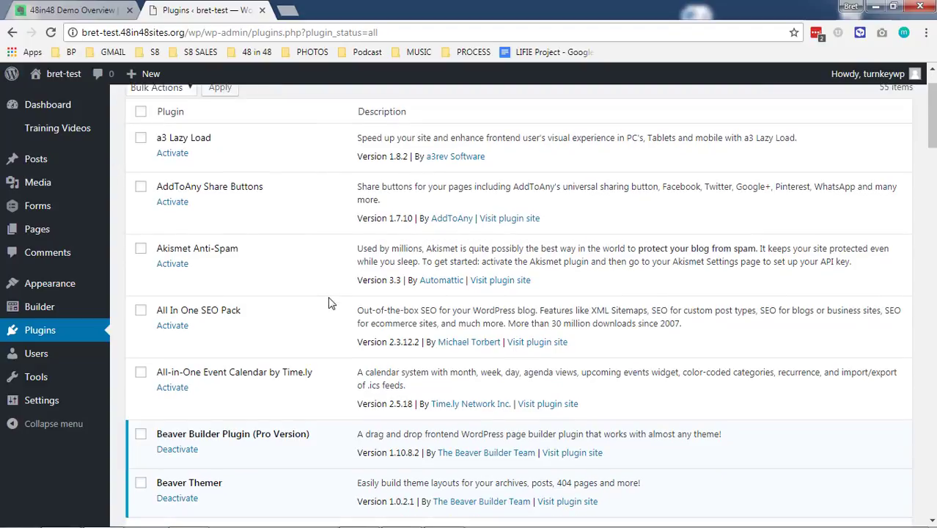
pyautogui.scroll(-3)
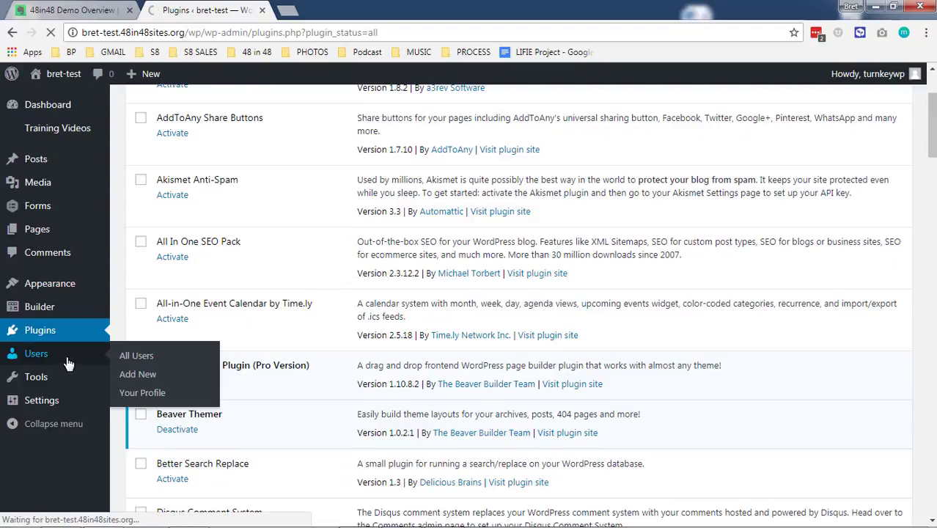
# Step: Review the two administrator accounts under Users, then visit the site's front page
pyautogui.click(136, 354)
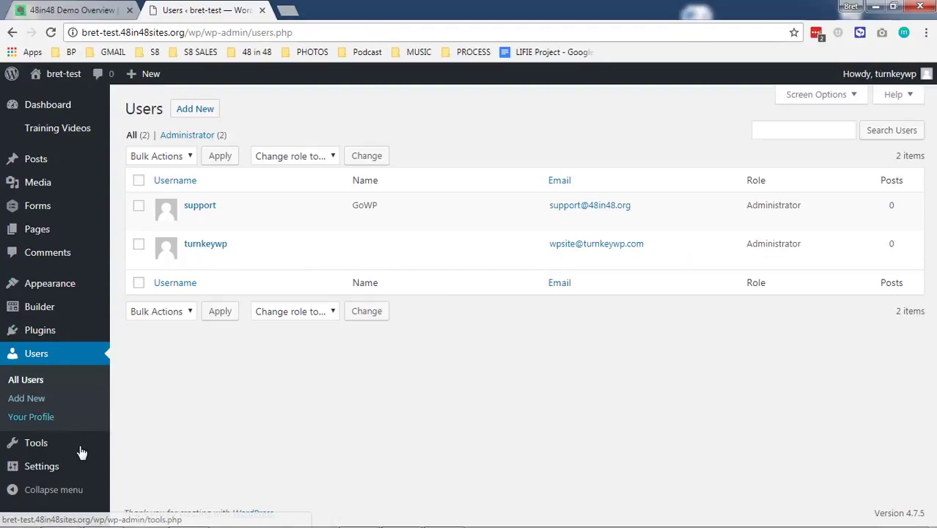
pyautogui.click(35, 442)
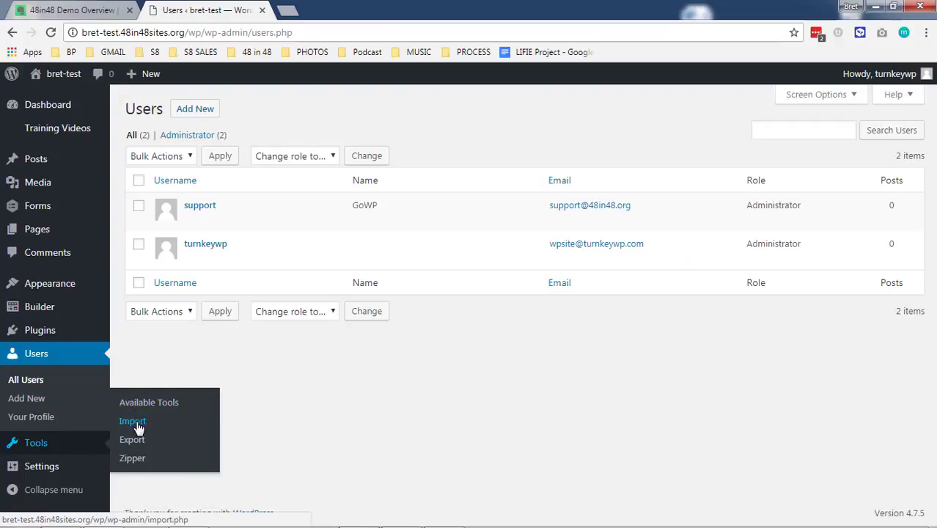
pyautogui.moveTo(193, 466)
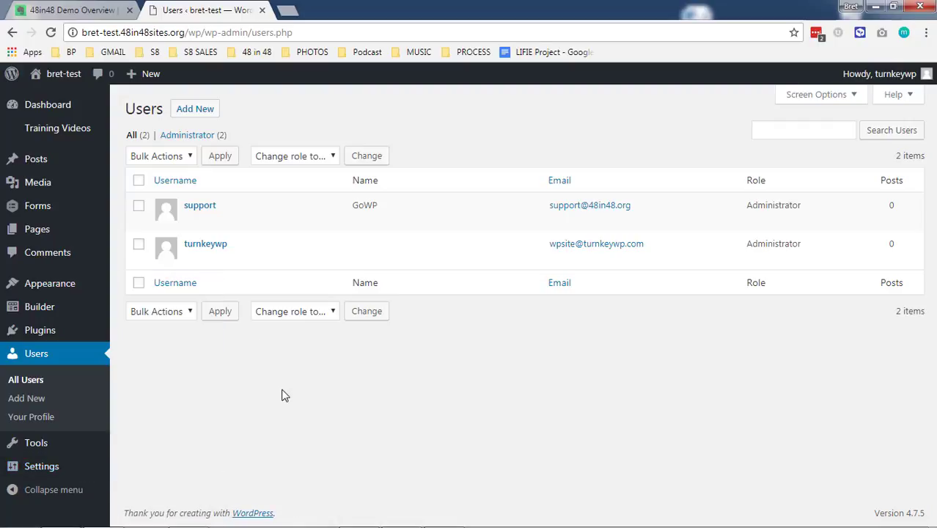
pyautogui.moveTo(124, 210)
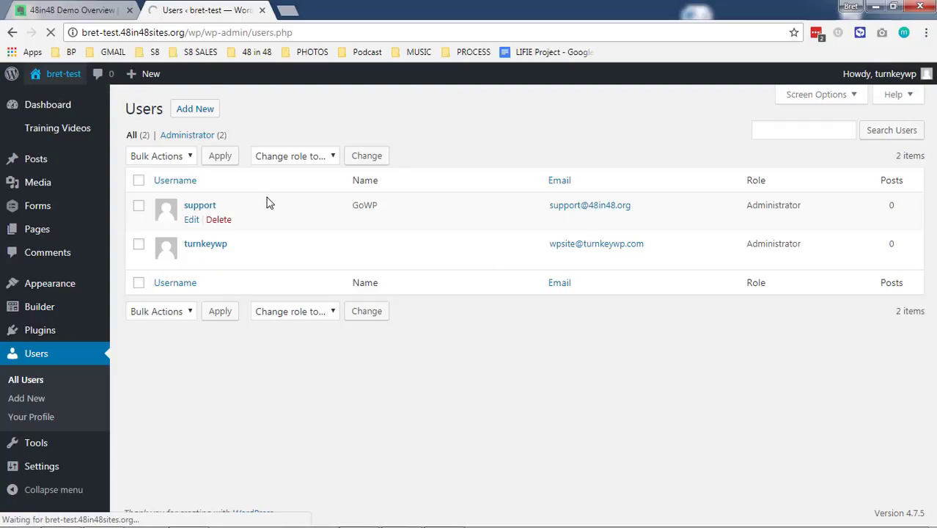
pyautogui.click(63, 73)
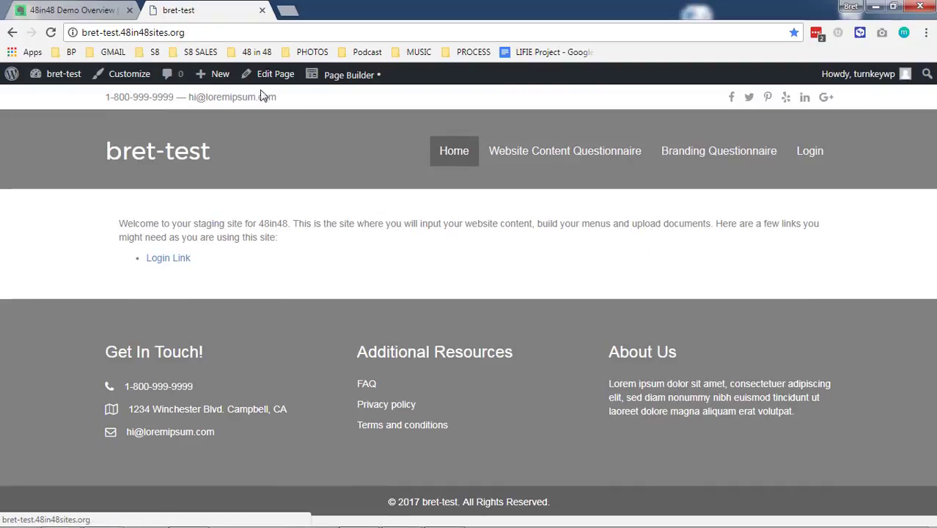
pyautogui.moveTo(234, 372)
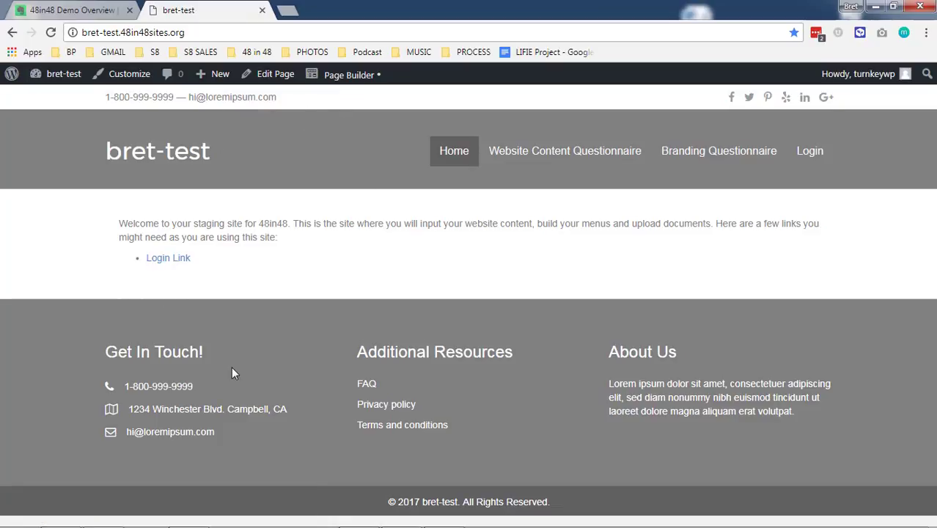